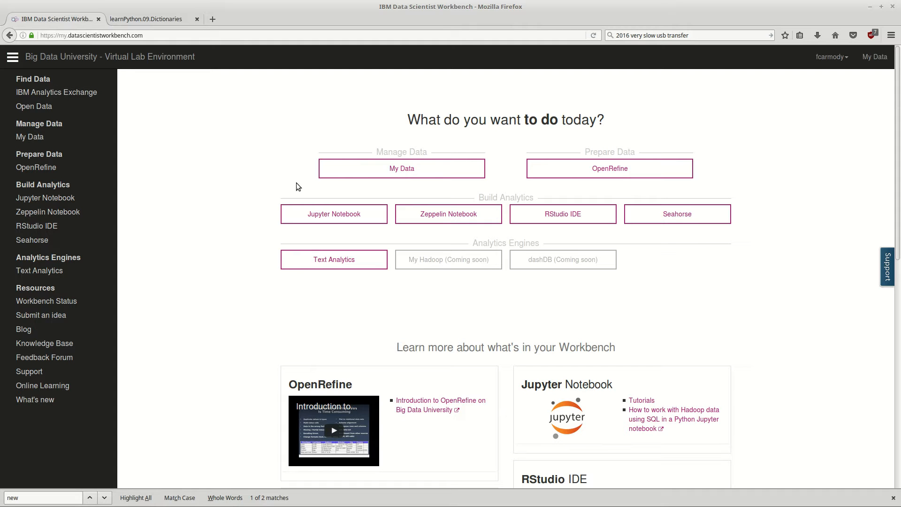
{"action": "mouse_move", "coordinate": [299, 172]}
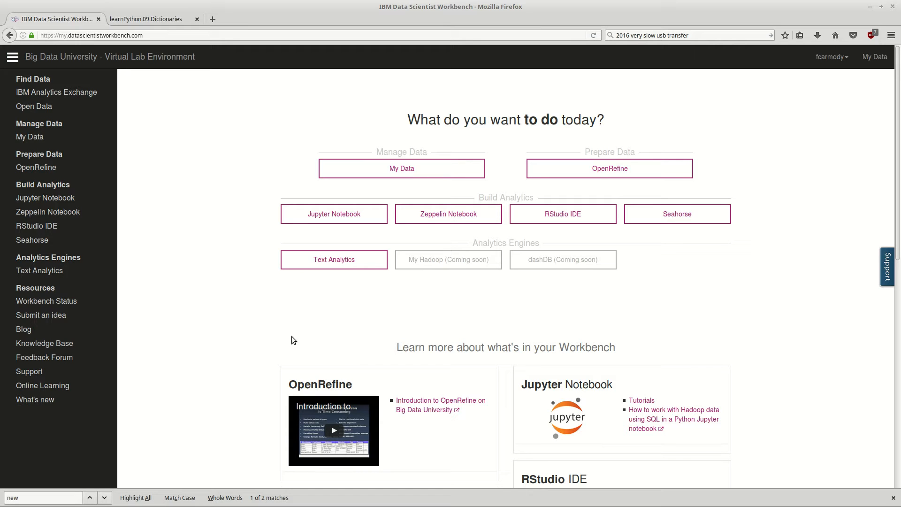
{"action": "mouse_move", "coordinate": [284, 202]}
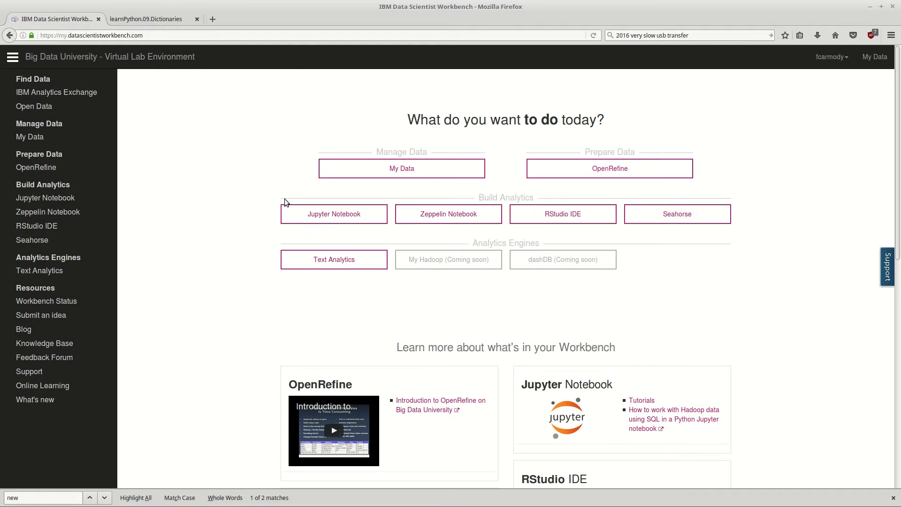
{"action": "mouse_move", "coordinate": [297, 218]}
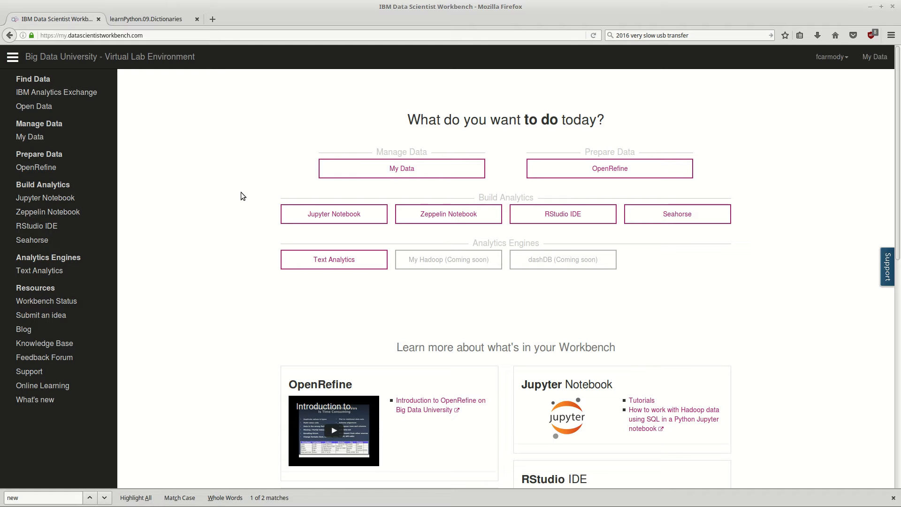
{"action": "mouse_move", "coordinate": [282, 234]}
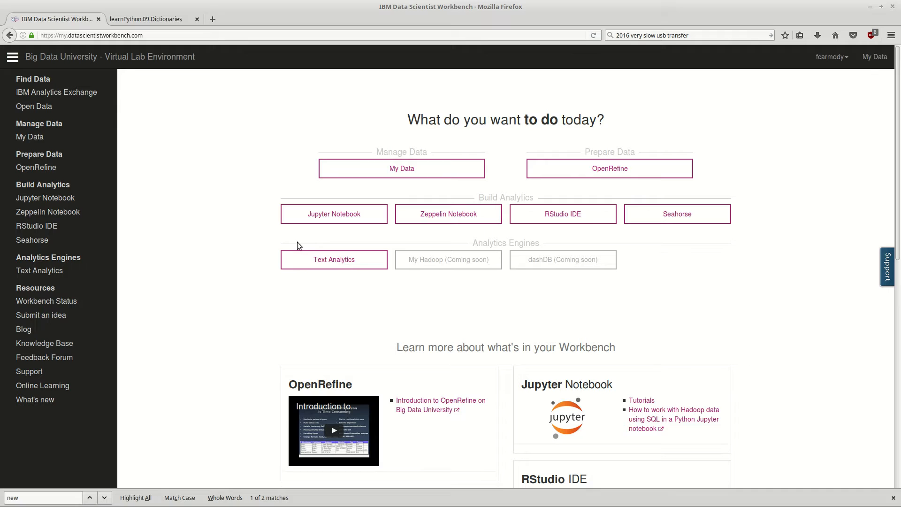
{"action": "mouse_move", "coordinate": [334, 214]}
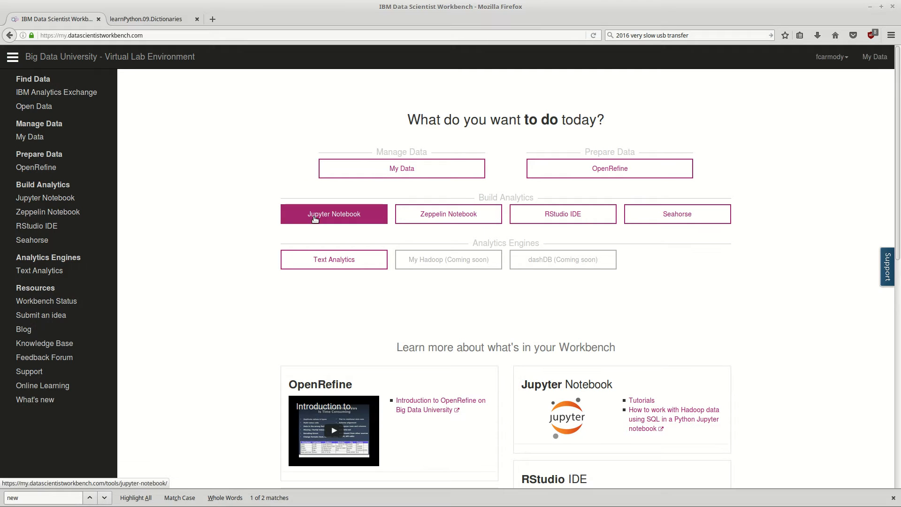
- Import learnPython.10.ModulesAndPackages.ipynb from its raw GitHub URL and accept a Python 3 kernel
{"action": "left_click", "coordinate": [334, 214]}
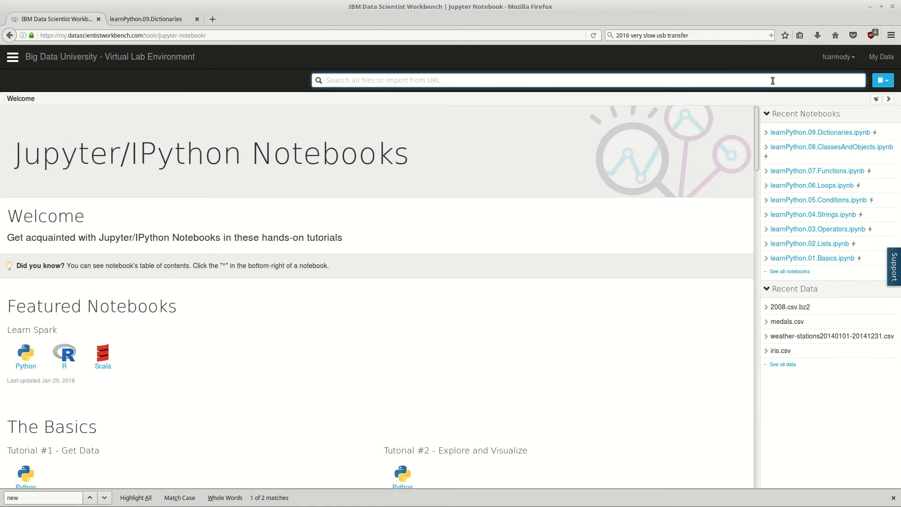
{"action": "type", "text": "https://raw.githubusercontent.com/frankcarmody/learnPython/master/learnPython.10.ModulesAndPackages.ipynb"}
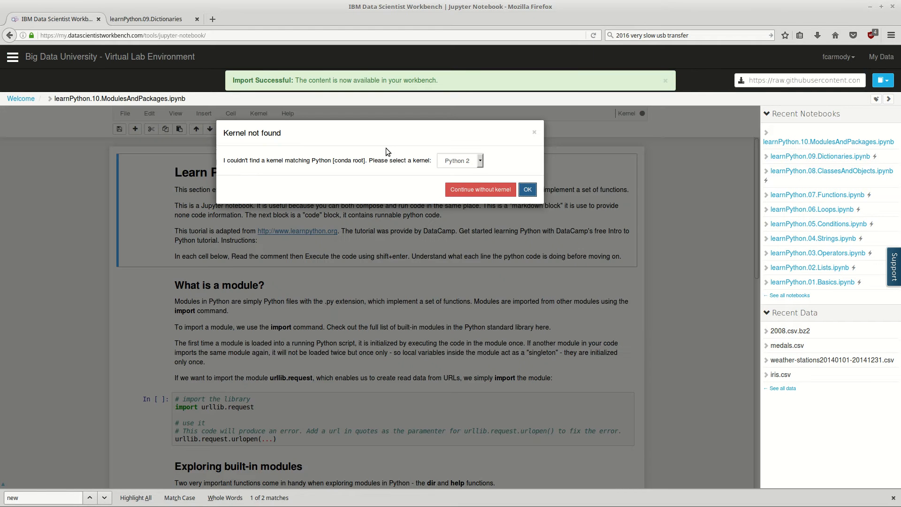
{"action": "left_click", "coordinate": [460, 160]}
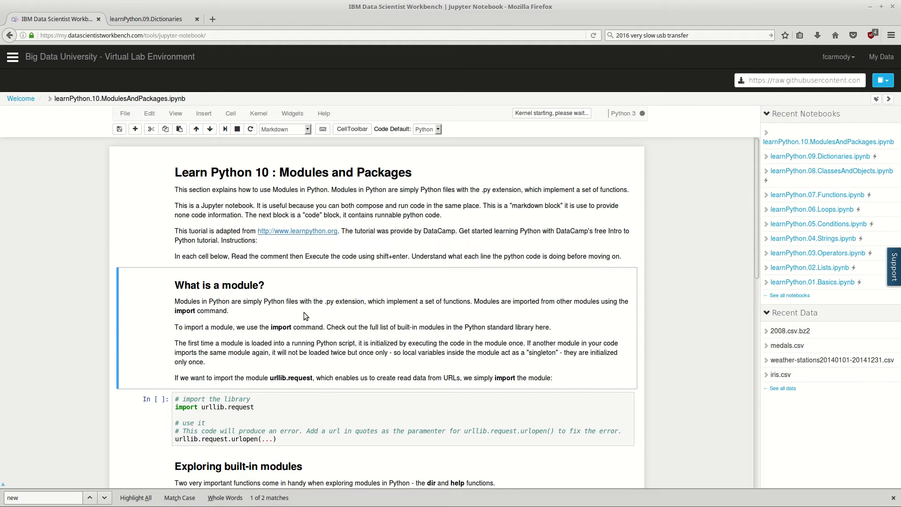
{"action": "scroll", "scroll_direction": "down", "scroll_amount": 3}
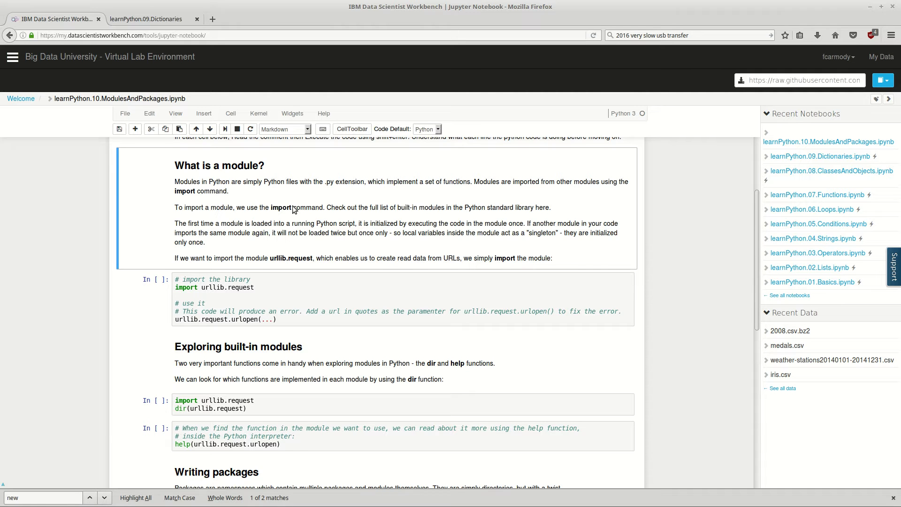
{"action": "scroll", "scroll_direction": "down", "scroll_amount": 3}
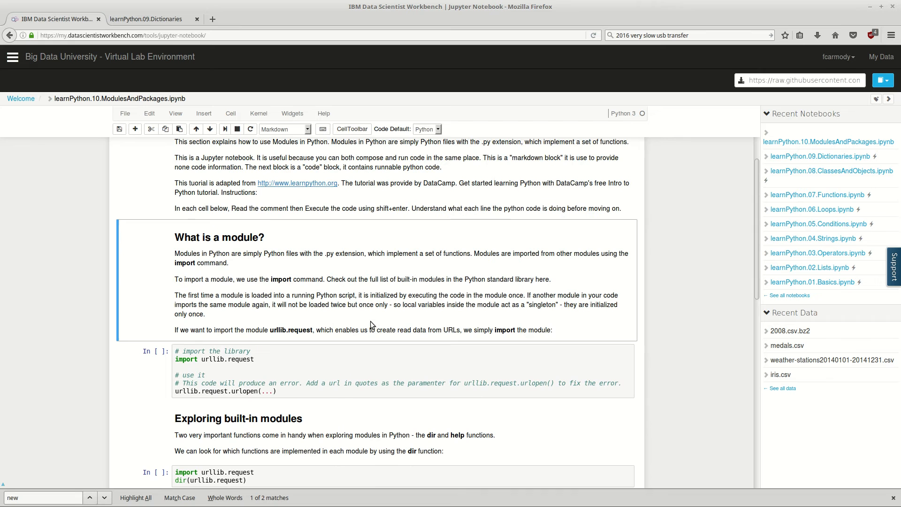
{"action": "scroll", "scroll_direction": "down", "scroll_amount": 3}
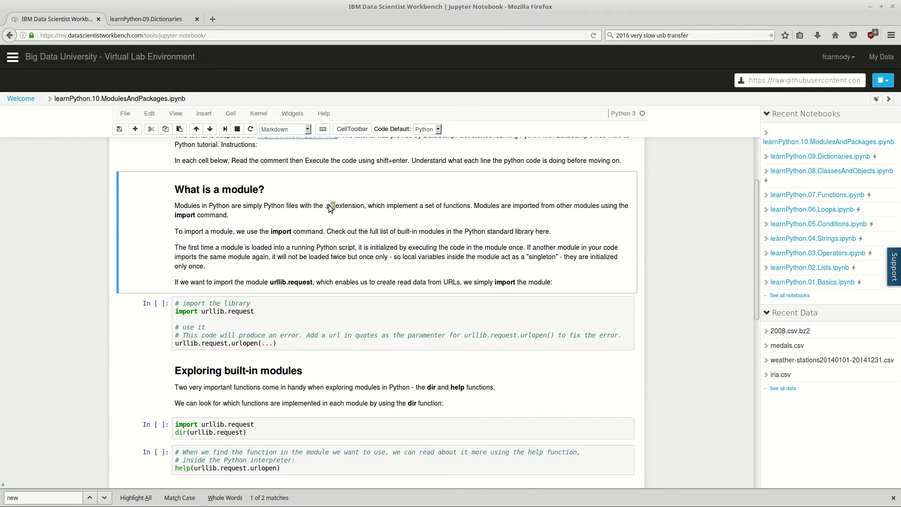
{"action": "scroll", "scroll_direction": "down", "scroll_amount": 3}
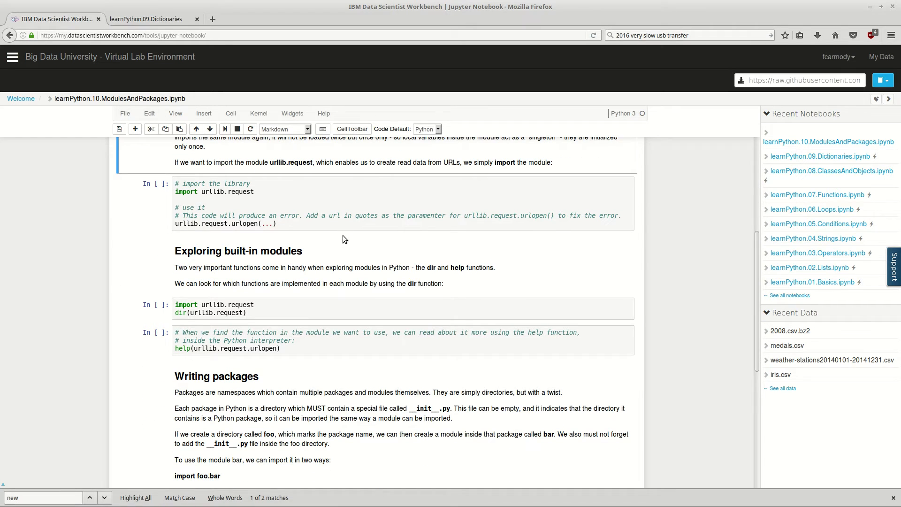
{"action": "mouse_move", "coordinate": [345, 247]}
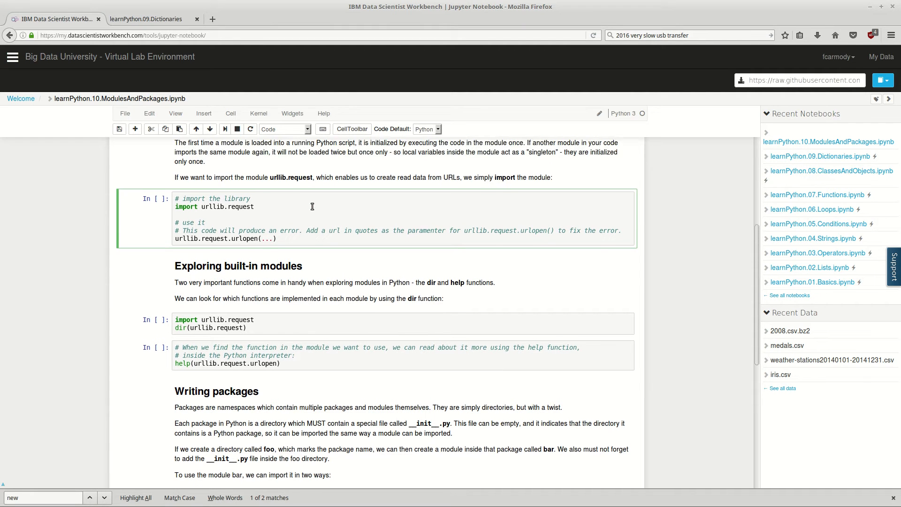
{"action": "scroll", "scroll_direction": "down", "scroll_amount": 3}
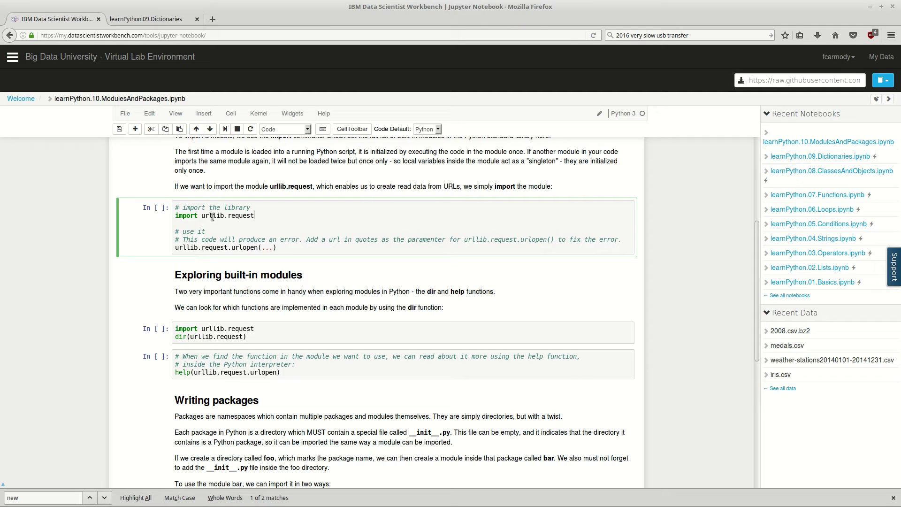
{"action": "double_click", "coordinate": [211, 216]}
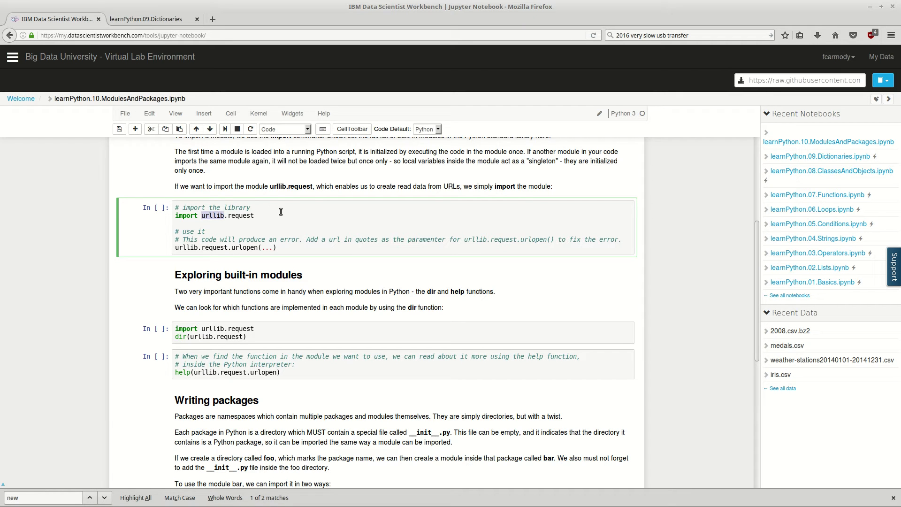
{"action": "left_click", "coordinate": [182, 222]}
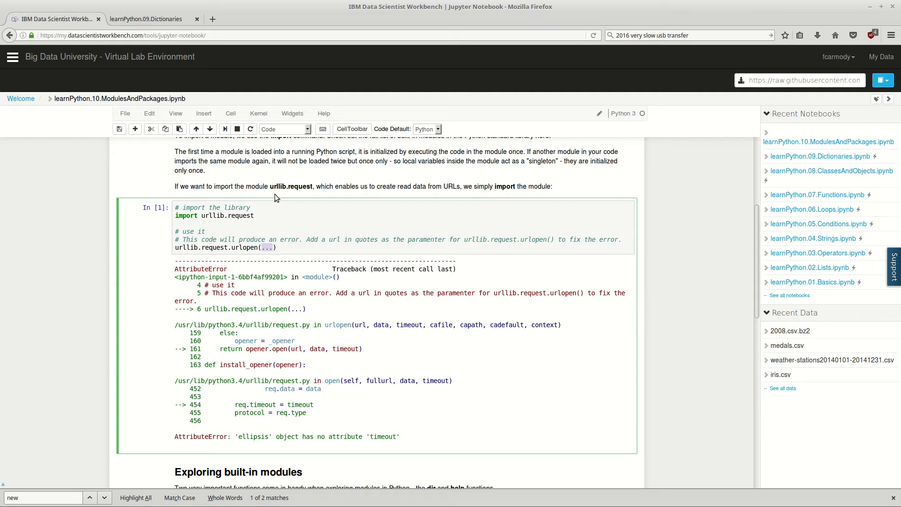
{"action": "type", "text": "\"\""}
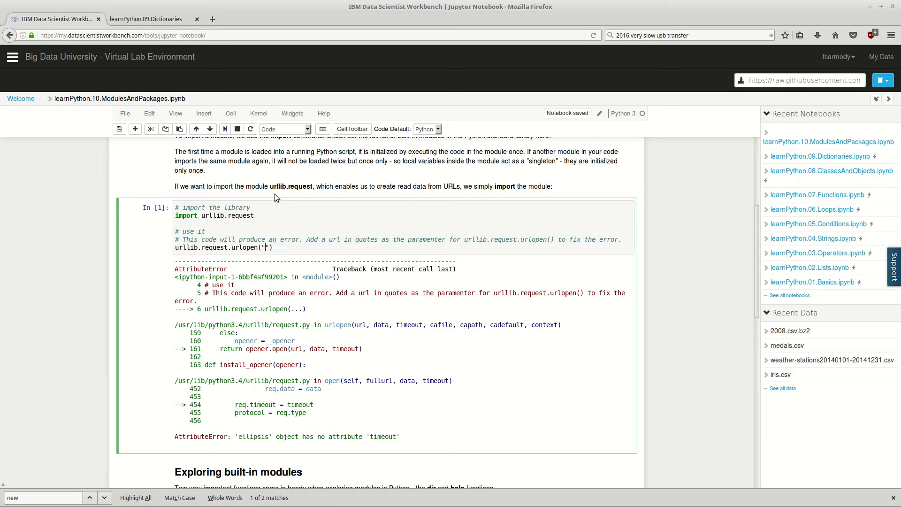
{"action": "type", "text": "http"}
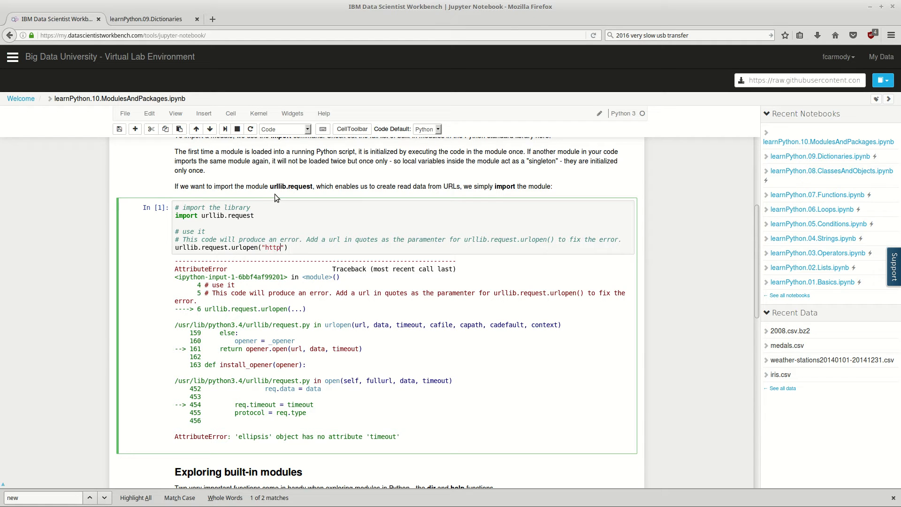
{"action": "type", "text": "://www."}
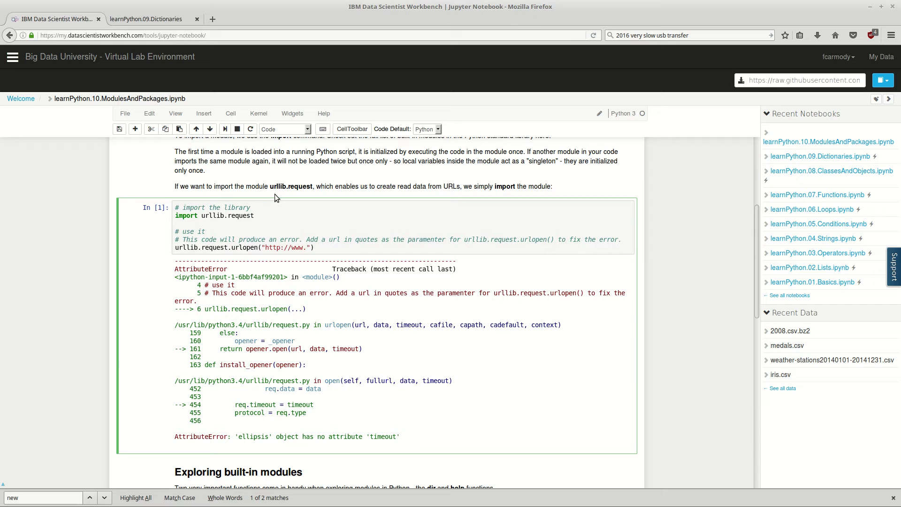
{"action": "type", "text": "google.com"}
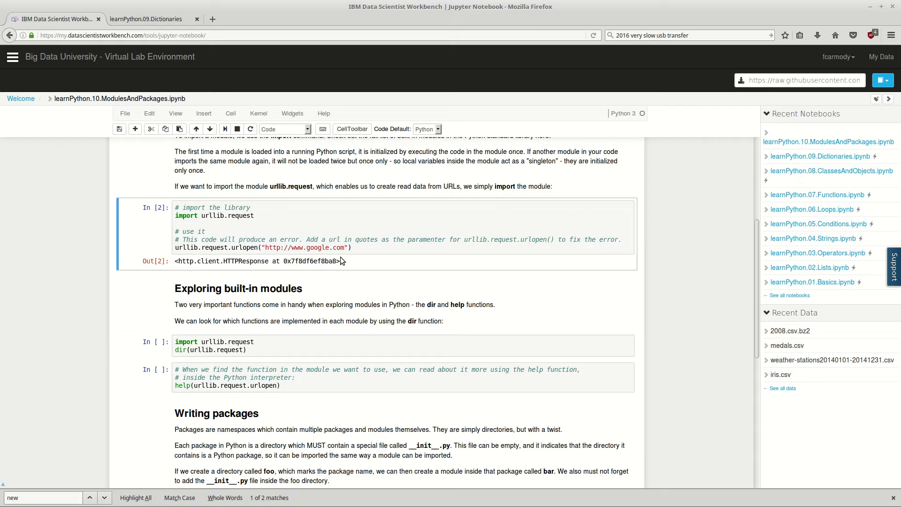
{"action": "mouse_move", "coordinate": [257, 260]}
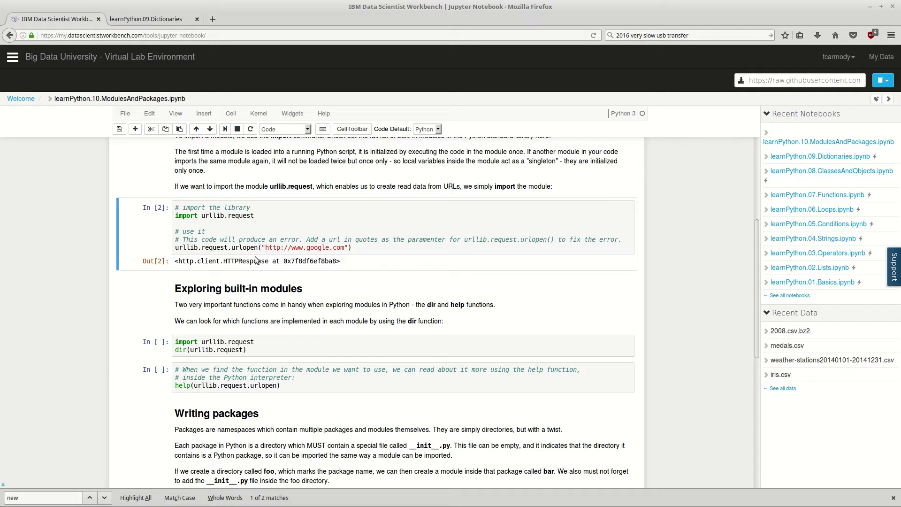
{"action": "left_click", "coordinate": [300, 239]}
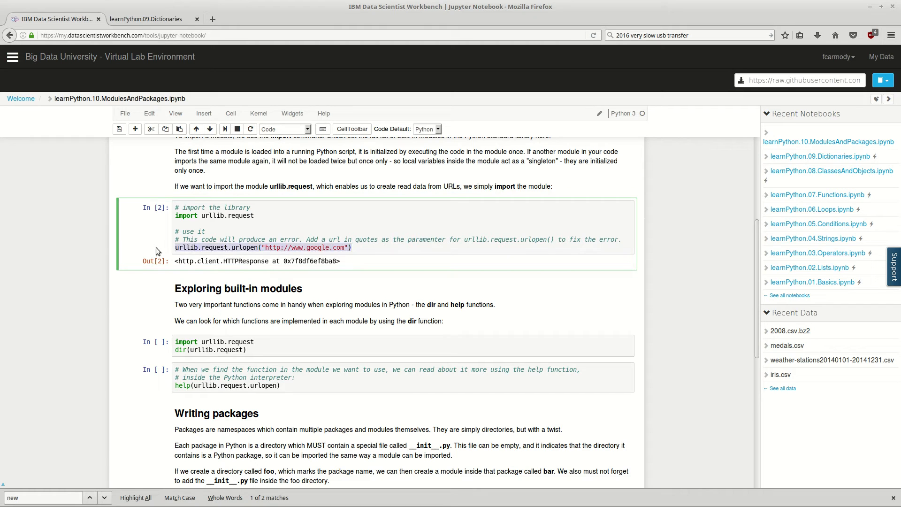
{"action": "left_click", "coordinate": [235, 247]}
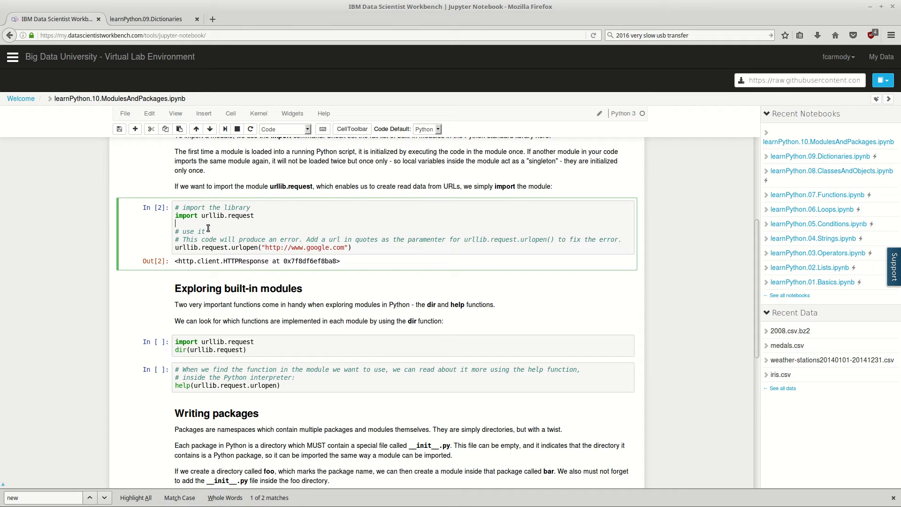
{"action": "type", "text": "u"}
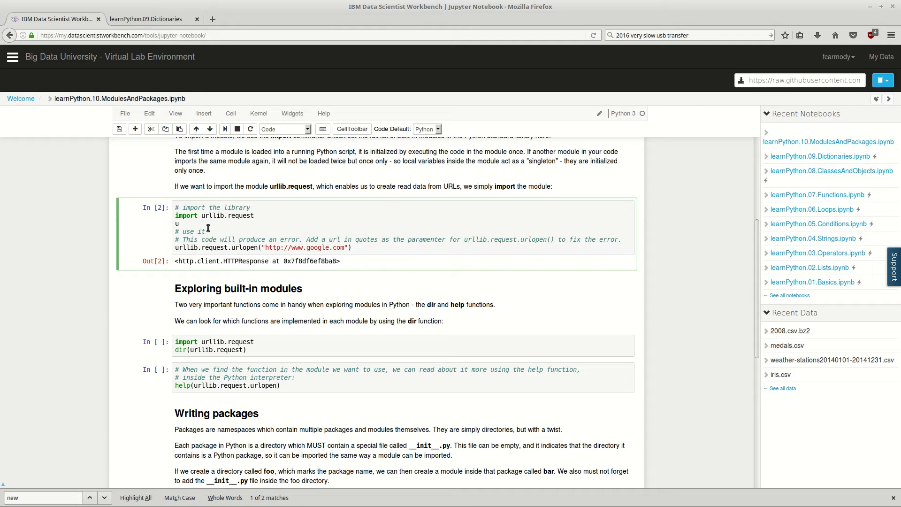
{"action": "type", "text": "rllib.request"}
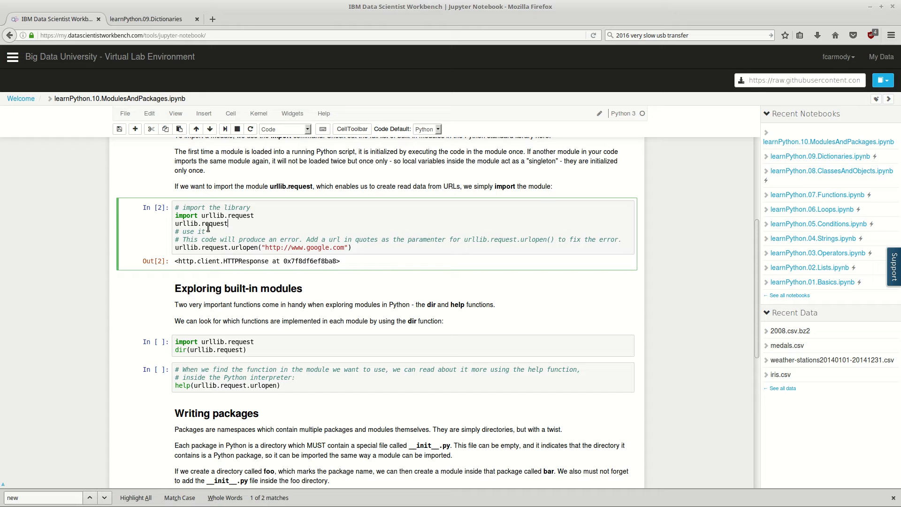
{"action": "type", "text": "."}
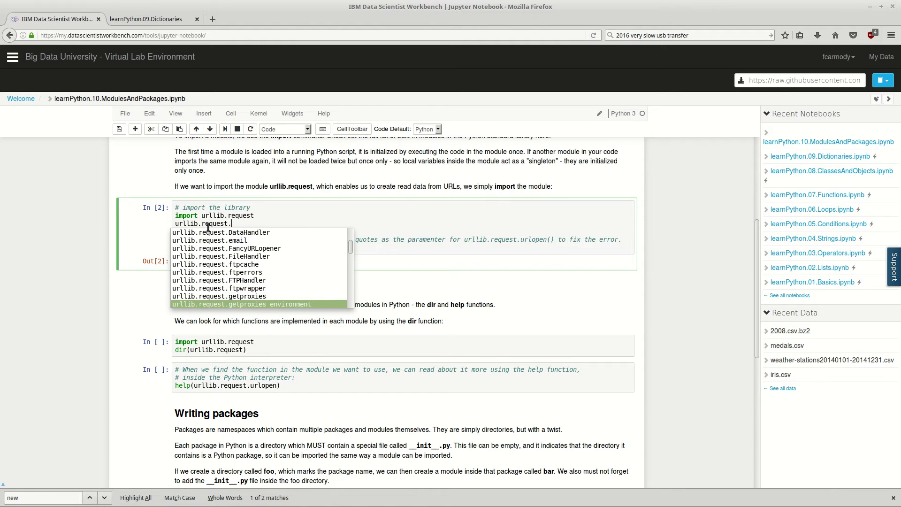
- Begin a new line in the cell starting with response
{"action": "scroll", "scroll_direction": "down", "scroll_amount": 3}
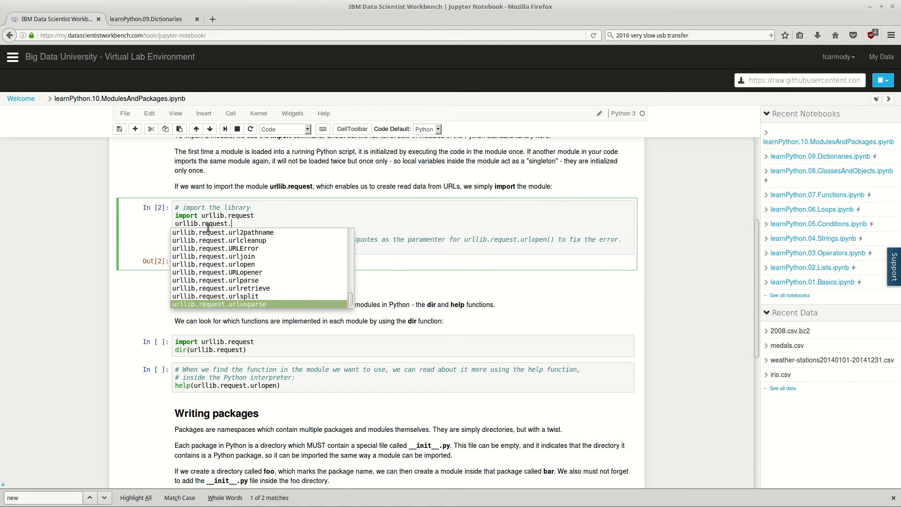
{"action": "scroll", "scroll_direction": "down", "scroll_amount": 3}
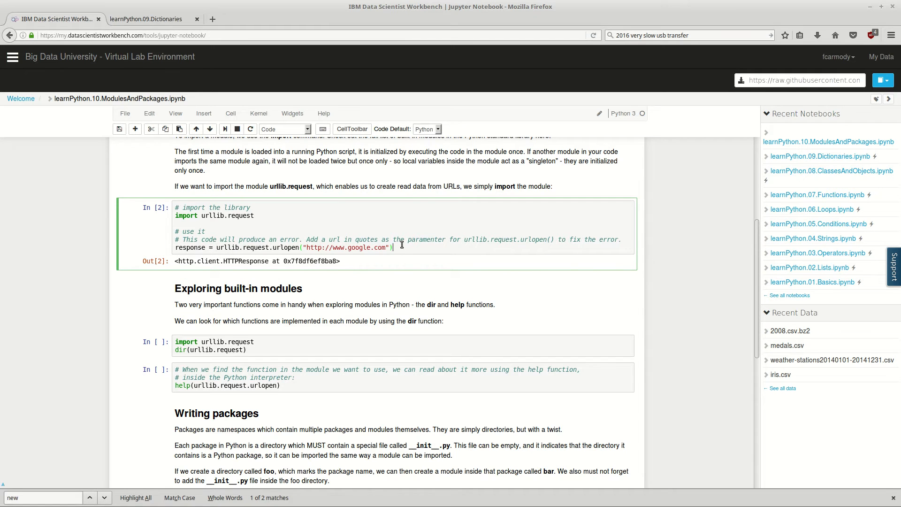
{"action": "type", "text": "response."}
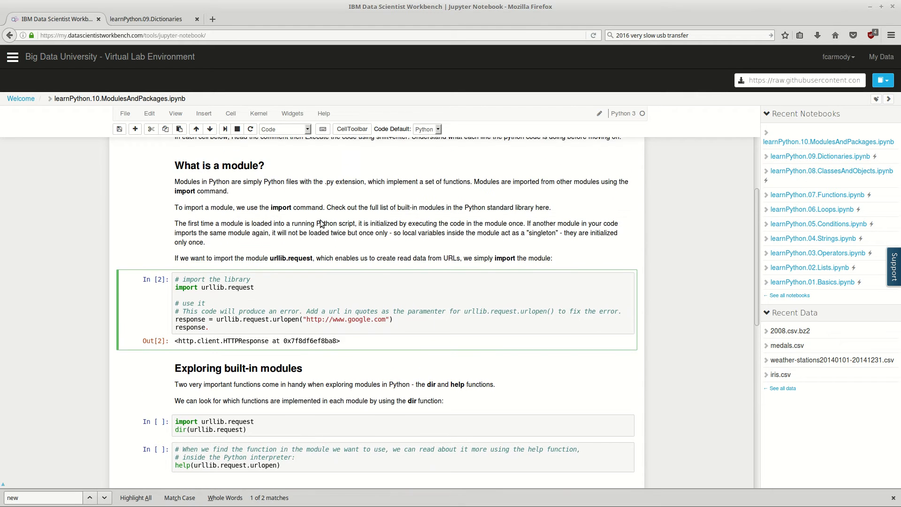
- Search 'urllib.request response' in a new tab and open the docs.python.org urllib.request page
{"action": "scroll", "scroll_direction": "down", "scroll_amount": 3}
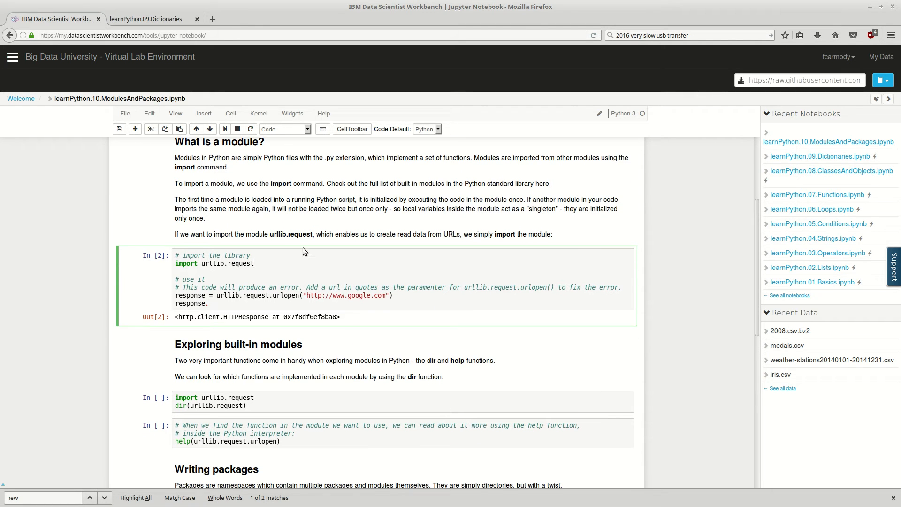
{"action": "double_click", "coordinate": [241, 263]}
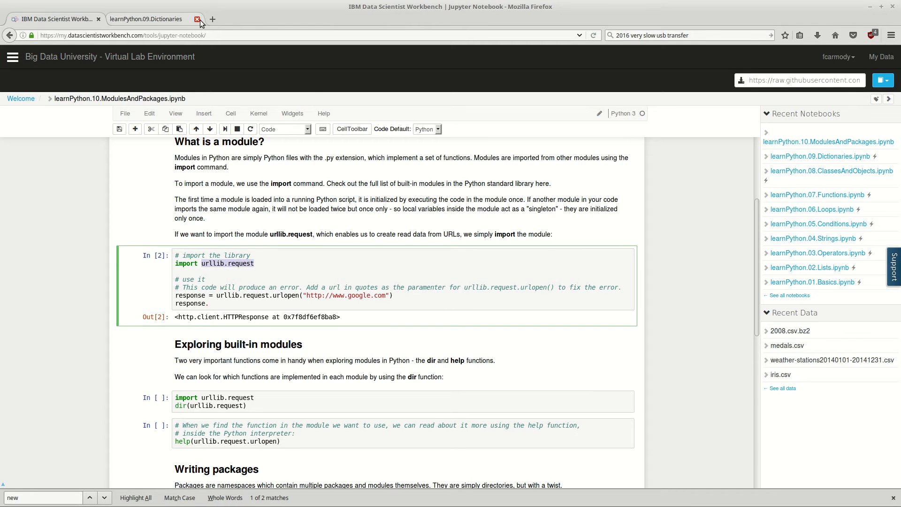
{"action": "left_click", "coordinate": [213, 19]}
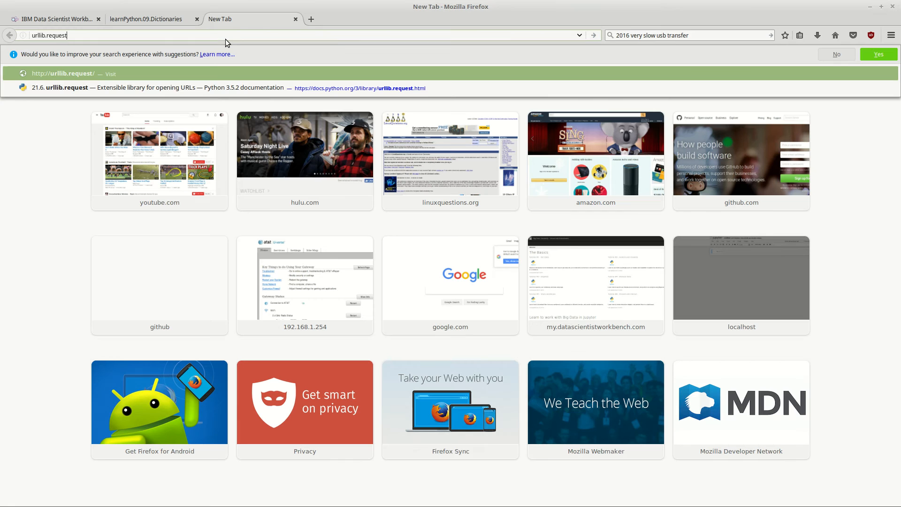
{"action": "type", "text": "response&t=lm&ia=web"}
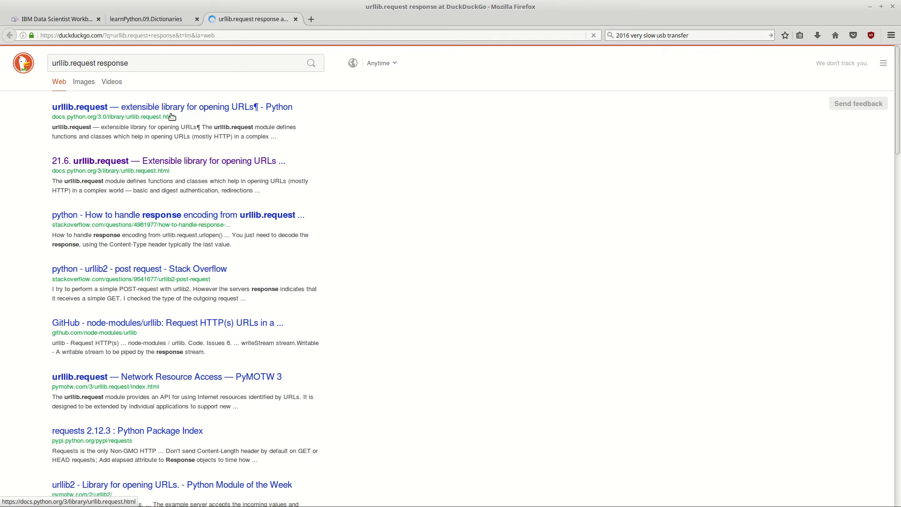
{"action": "left_click", "coordinate": [172, 107]}
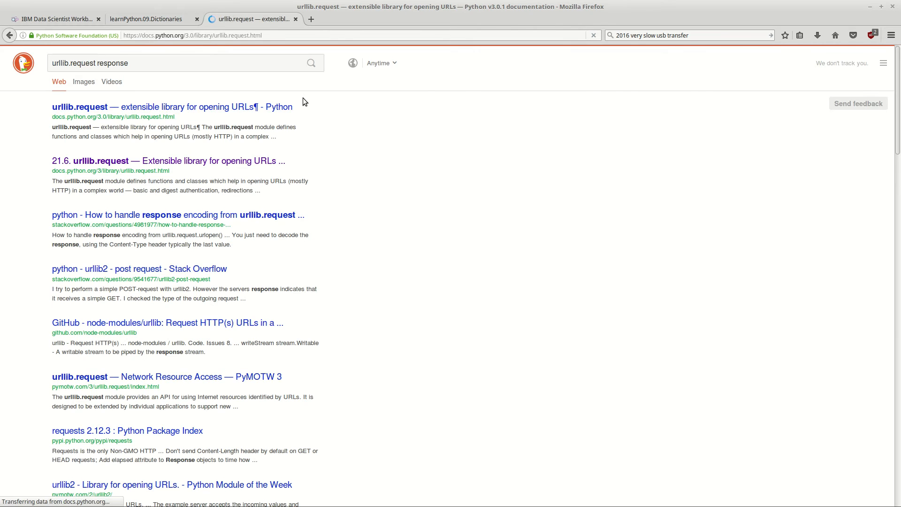
{"action": "left_click", "coordinate": [170, 107]}
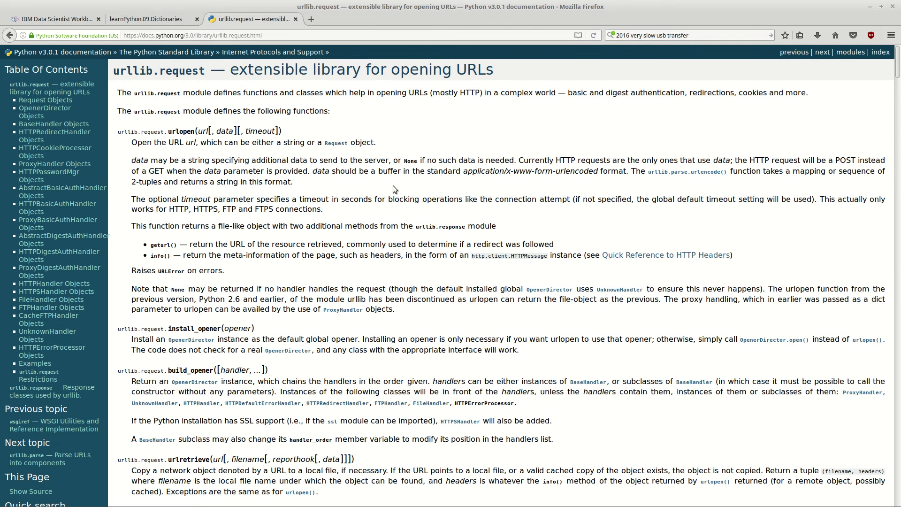
{"action": "mouse_move", "coordinate": [304, 131]}
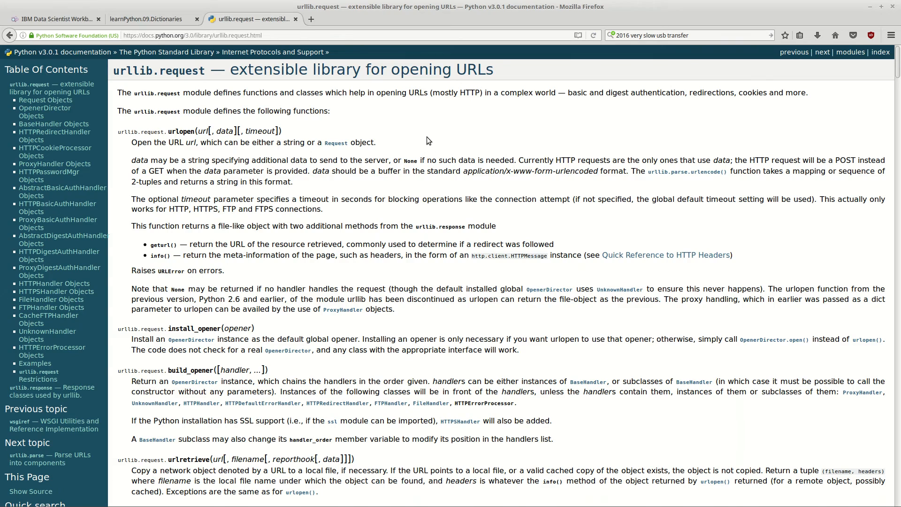
- Read the urlopen docs on geturl() and info(), then return to the notebook tab
{"action": "scroll", "scroll_direction": "down", "scroll_amount": 3}
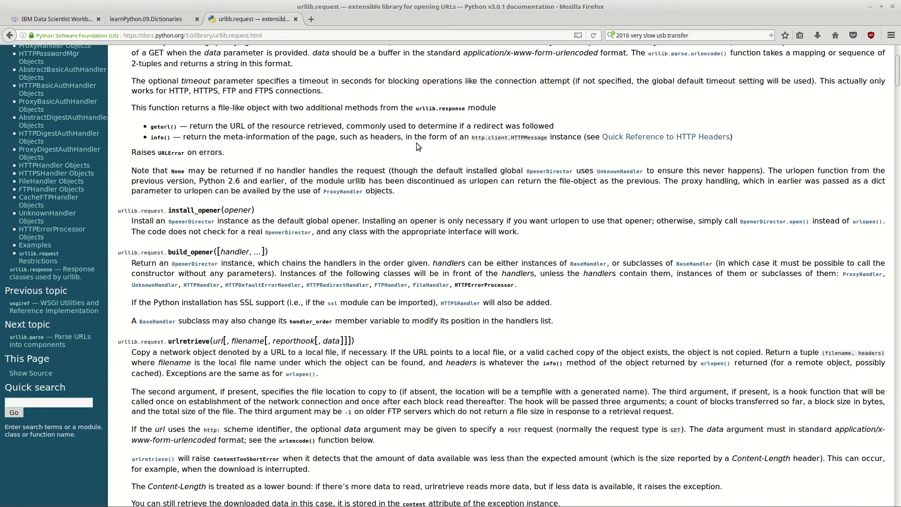
{"action": "scroll", "scroll_direction": "down", "scroll_amount": 3}
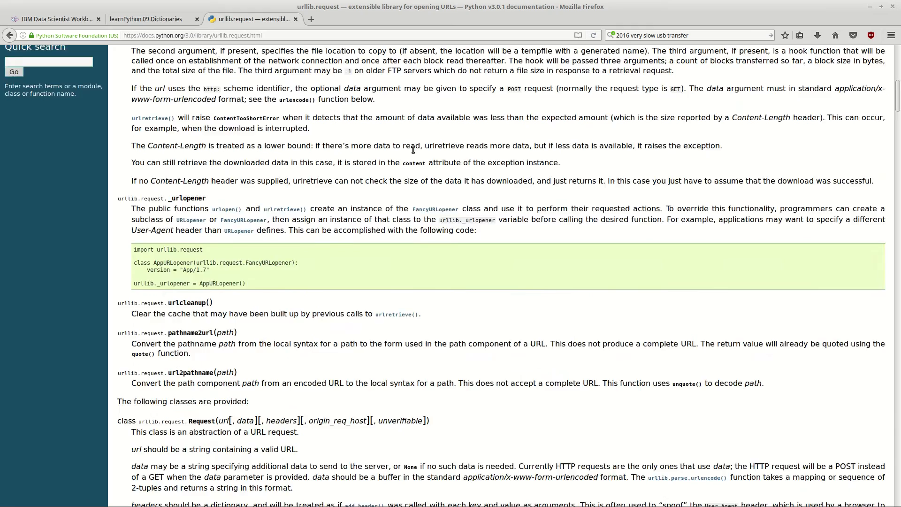
{"action": "scroll", "scroll_direction": "down", "scroll_amount": 3}
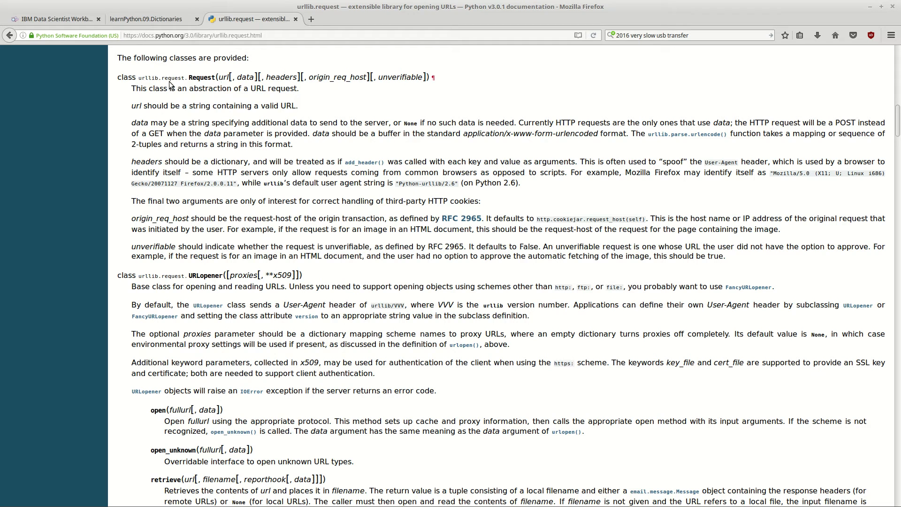
{"action": "left_click_drag", "start_coordinate": [117, 77], "coordinate": [428, 77]}
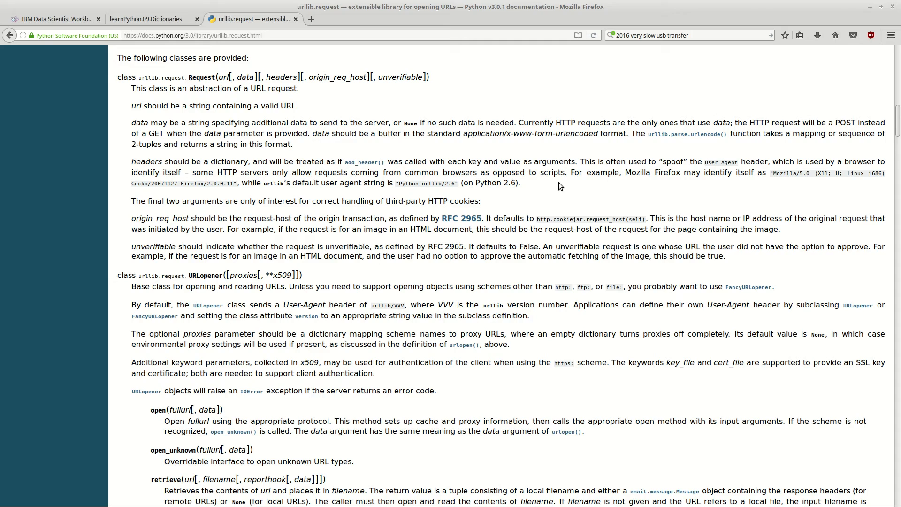
{"action": "scroll", "scroll_direction": "up", "scroll_amount": 3}
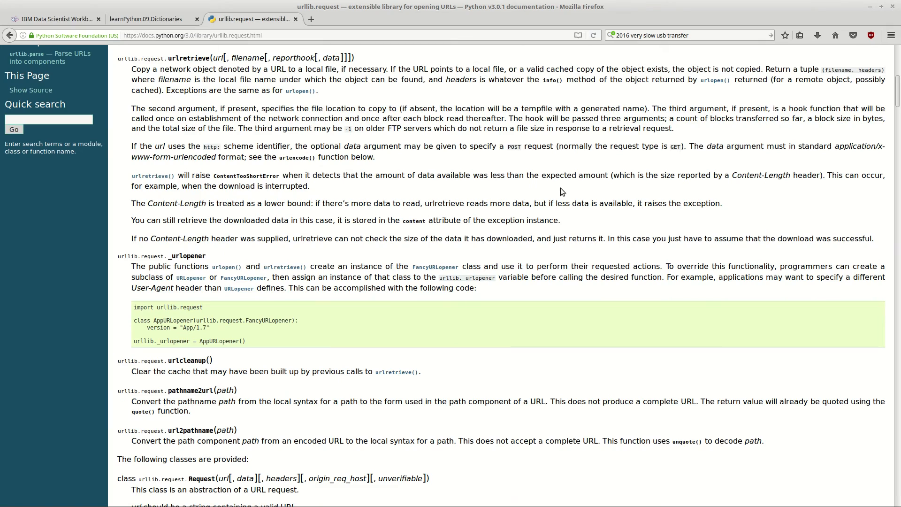
{"action": "scroll", "scroll_direction": "up", "scroll_amount": 3}
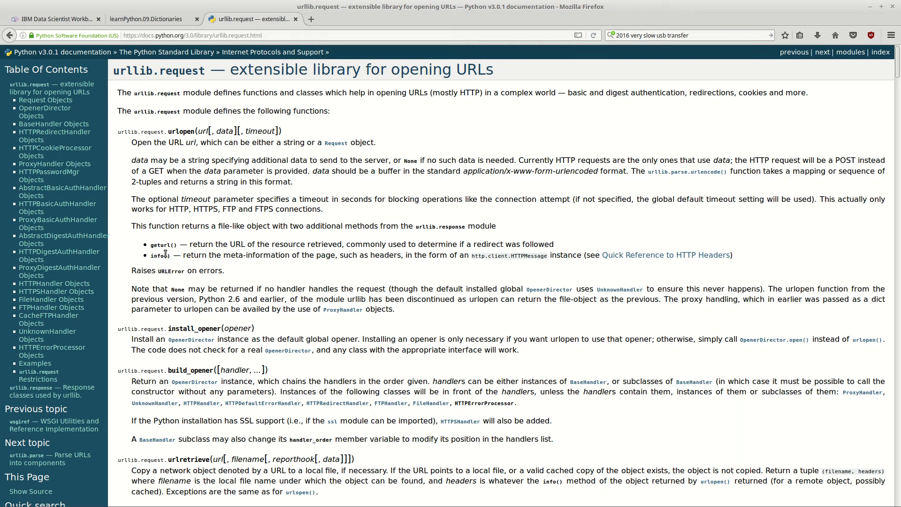
{"action": "mouse_move", "coordinate": [176, 258]}
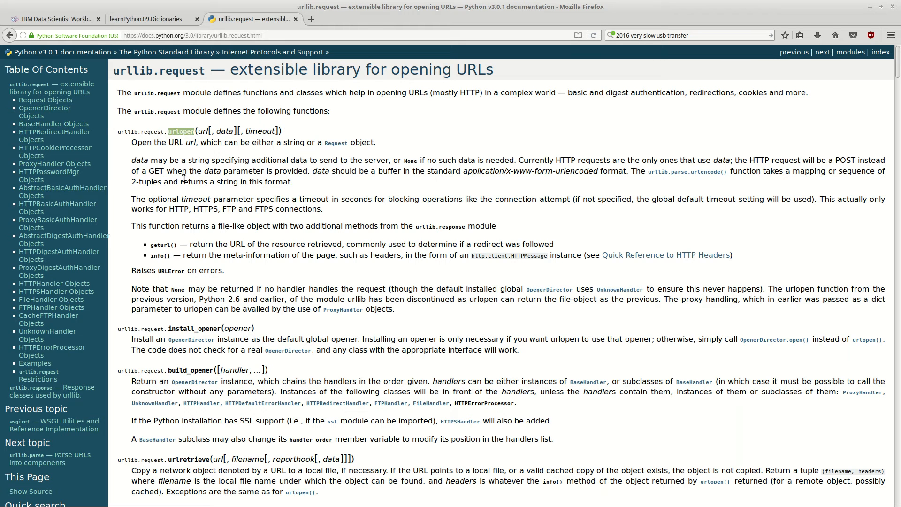
{"action": "mouse_move", "coordinate": [365, 244]}
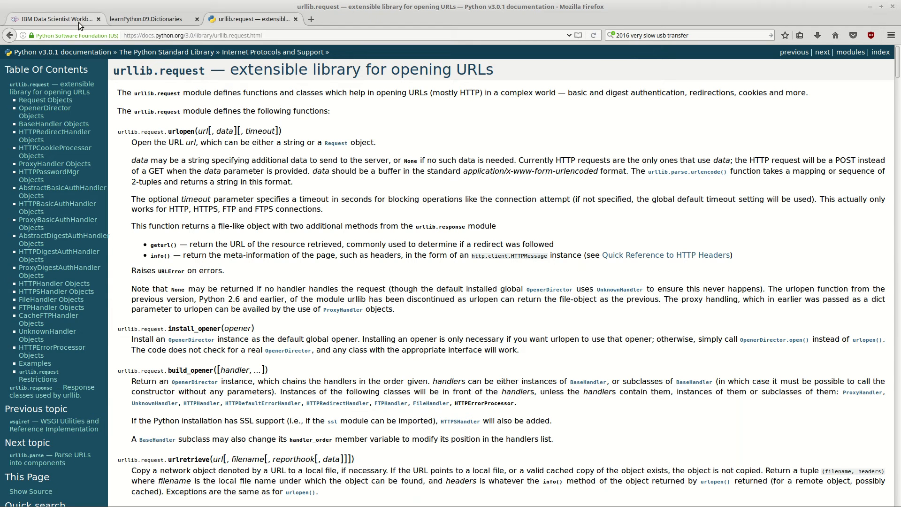
{"action": "left_click", "coordinate": [54, 19]}
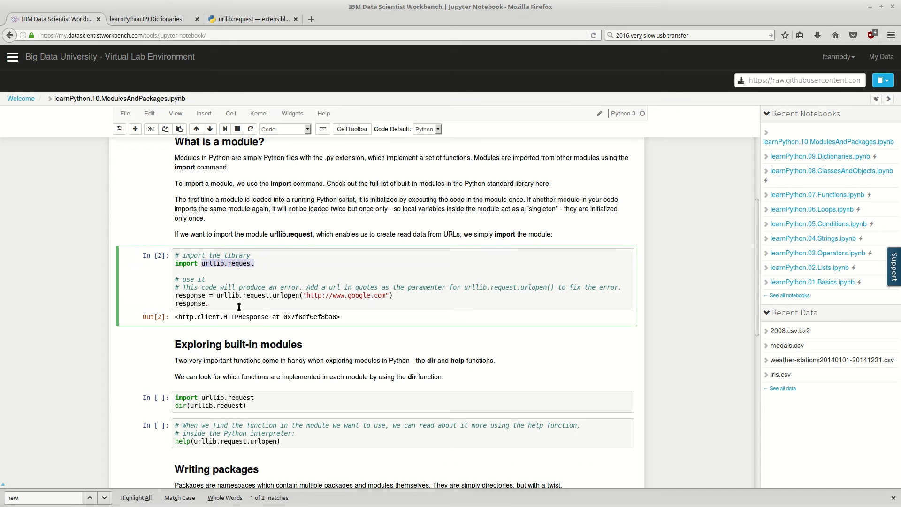
- Complete the line as print(response.info()), run it and review Google's printed HTTP headers
{"action": "type", "text": ".info())"}
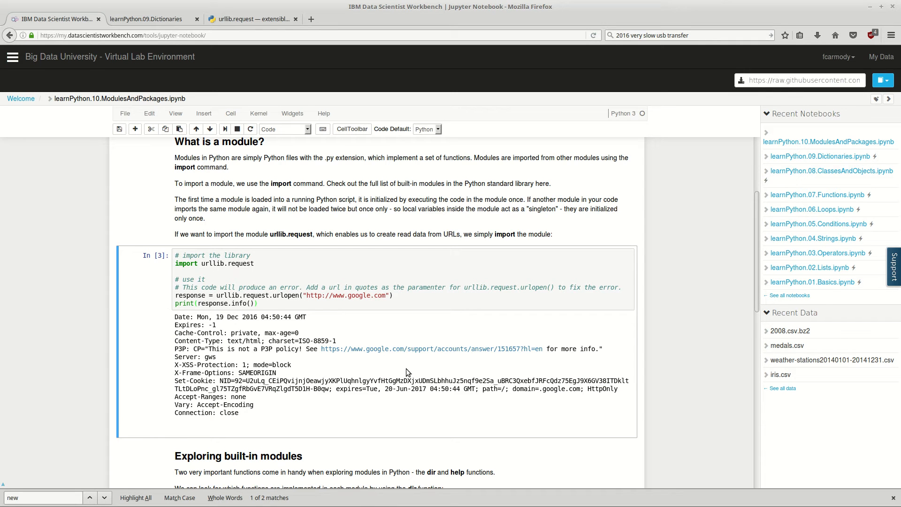
{"action": "mouse_move", "coordinate": [344, 375]}
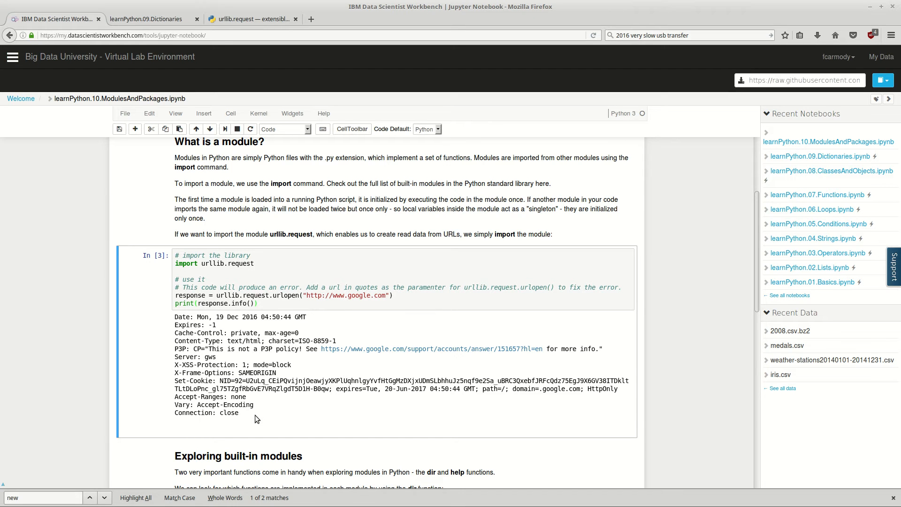
{"action": "left_click_drag", "start_coordinate": [174, 316], "coordinate": [238, 413]}
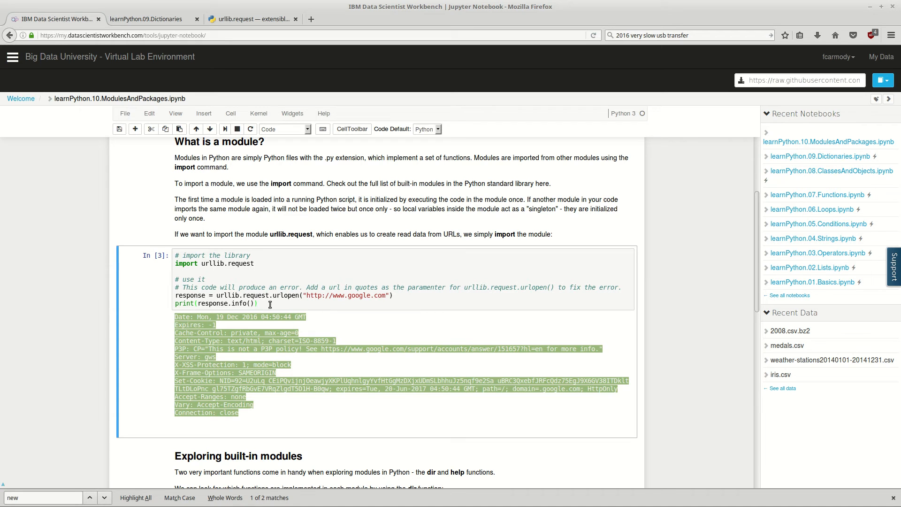
{"action": "mouse_move", "coordinate": [270, 251]}
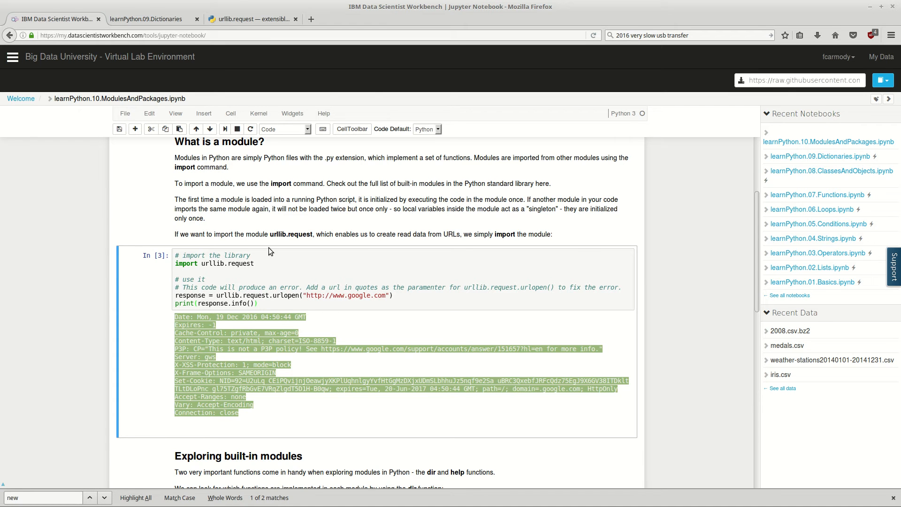
{"action": "left_click", "coordinate": [252, 19]}
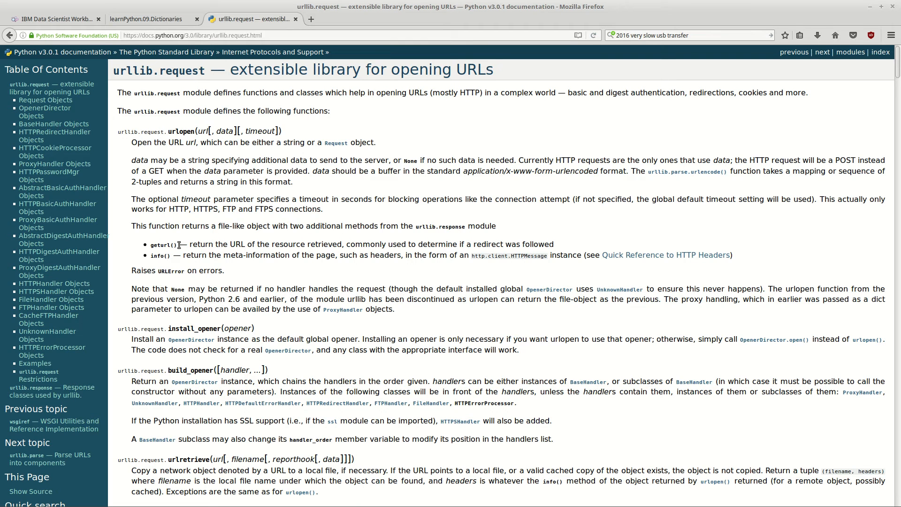
- Find 'html' in the docs to reach the Examples with print(f.read()), then return to the notebook
{"action": "double_click", "coordinate": [162, 244]}
{"action": "type", "text": "html"}
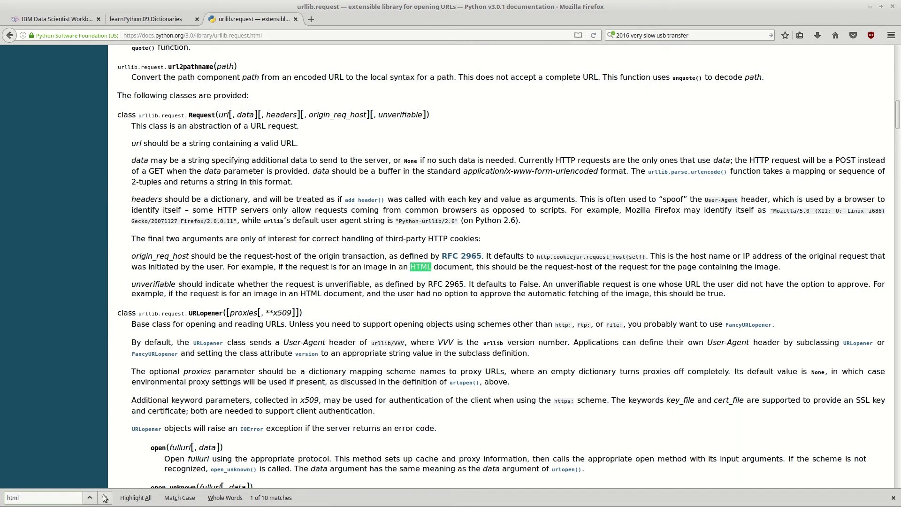
{"action": "left_click", "coordinate": [103, 497]}
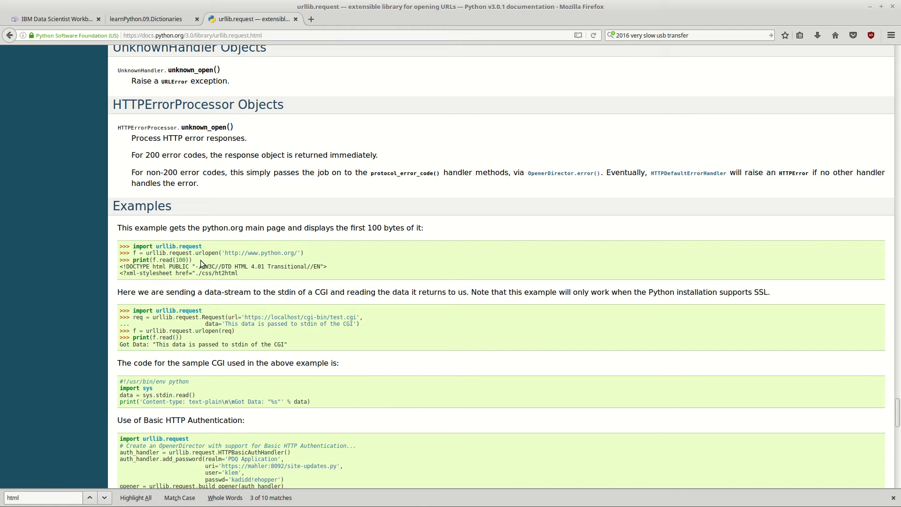
{"action": "double_click", "coordinate": [176, 260]}
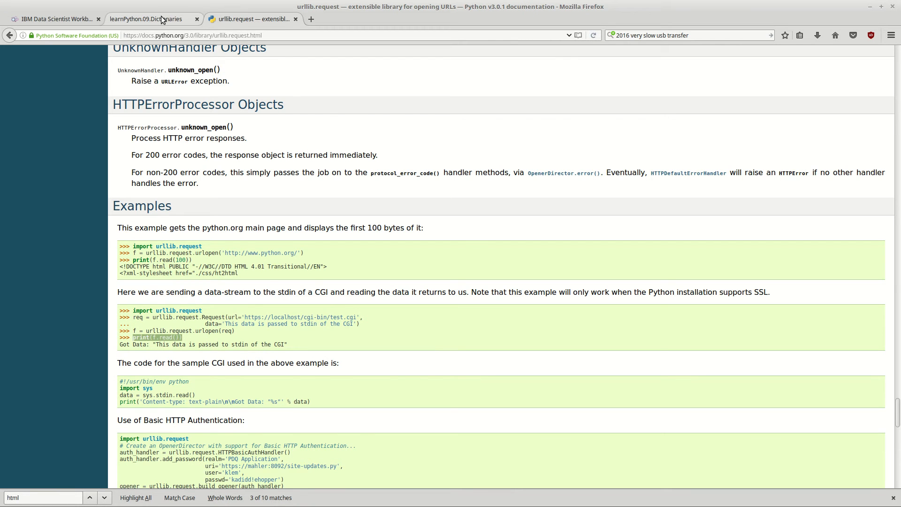
{"action": "left_click", "coordinate": [146, 18]}
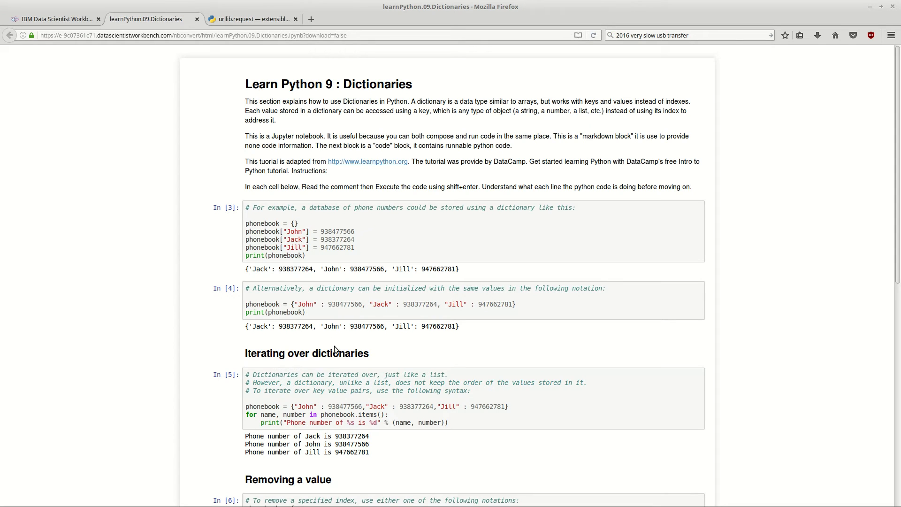
{"action": "mouse_move", "coordinate": [314, 279]}
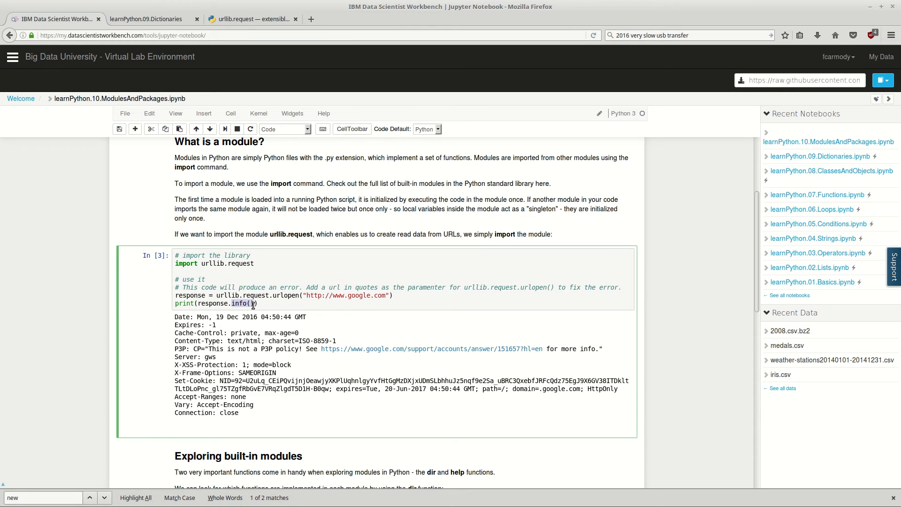
- Change the cell to print(response.read(500)) and run it to show the page's first 500 bytes
{"action": "type", "text": "print(f.read()"}
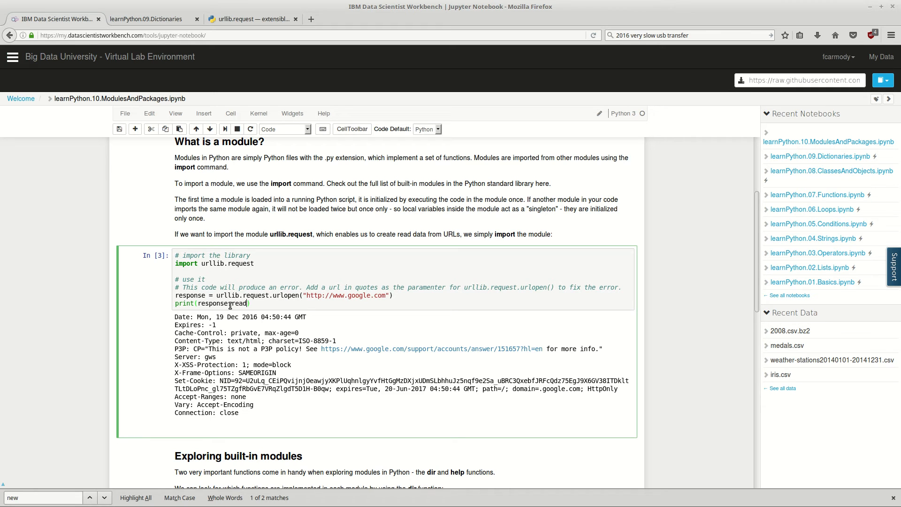
{"action": "type", "text": "()"}
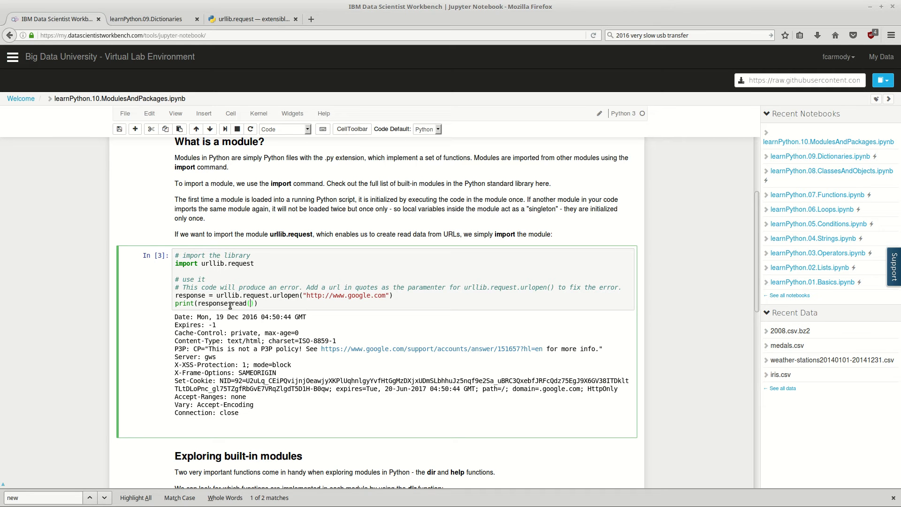
{"action": "type", "text": "500"}
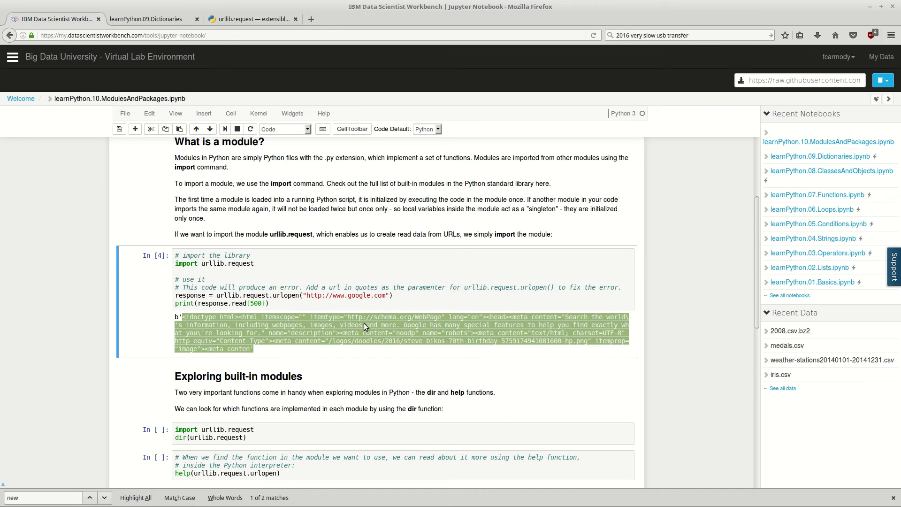
{"action": "mouse_move", "coordinate": [304, 338]}
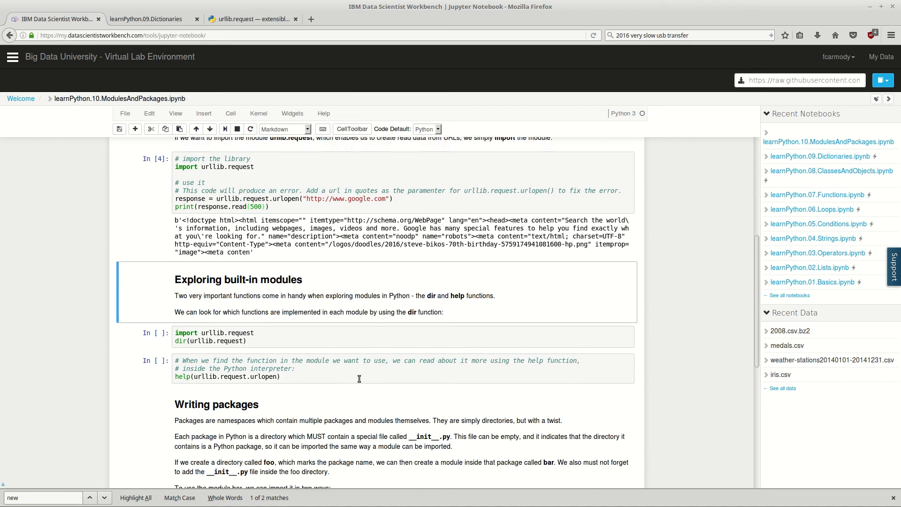
{"action": "scroll", "scroll_direction": "down", "scroll_amount": 3}
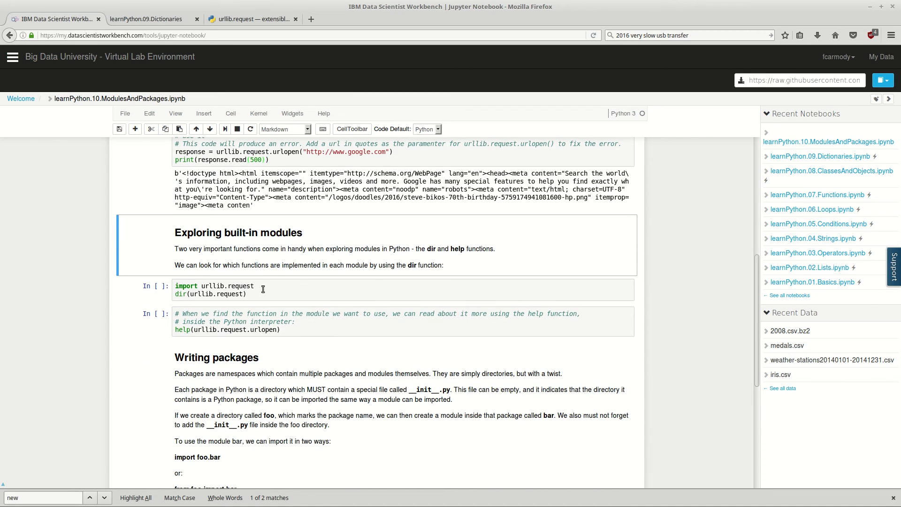
- Run dir(urllib.request) and read through the module's listed functions
{"action": "left_click", "coordinate": [315, 287]}
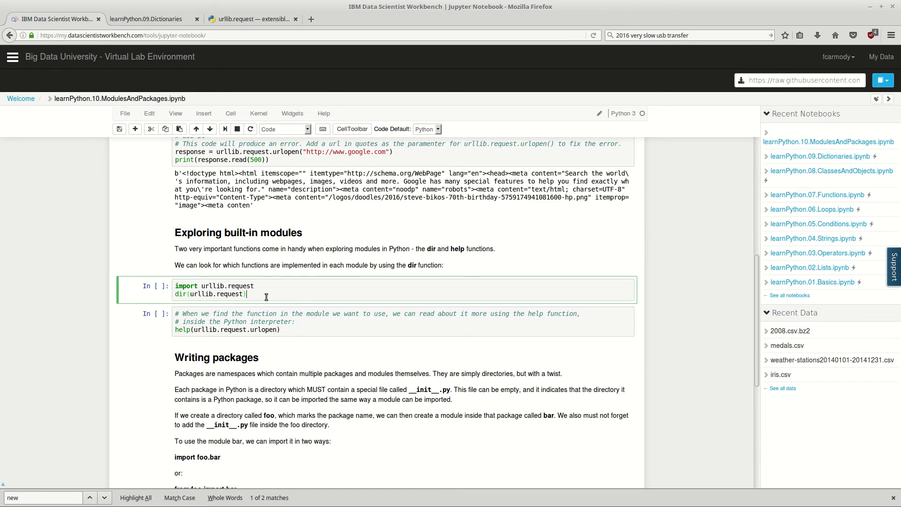
{"action": "left_click", "coordinate": [254, 285]}
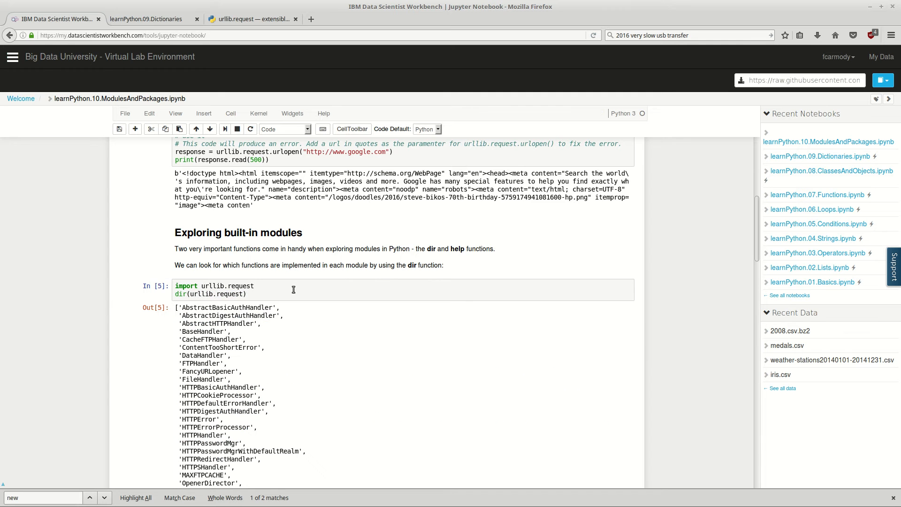
{"action": "scroll", "scroll_direction": "down", "scroll_amount": 3}
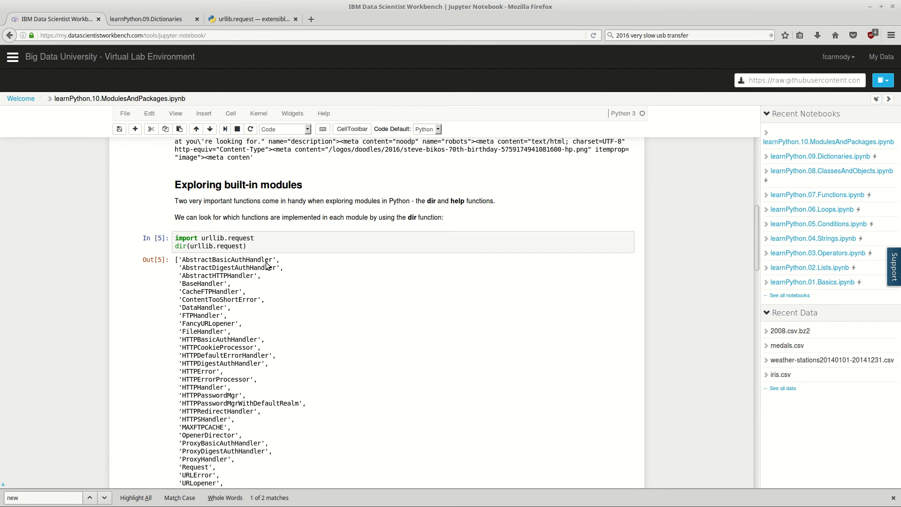
{"action": "scroll", "scroll_direction": "down", "scroll_amount": 3}
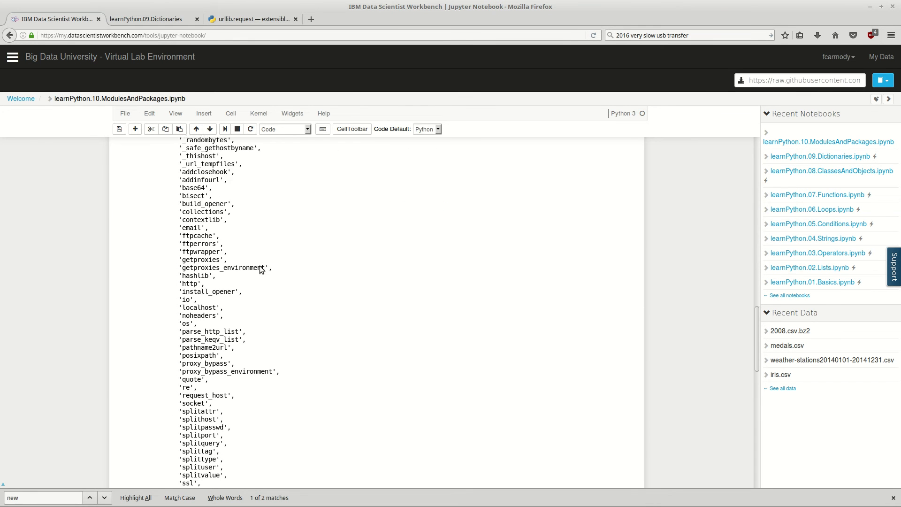
{"action": "scroll", "scroll_direction": "down", "scroll_amount": 3}
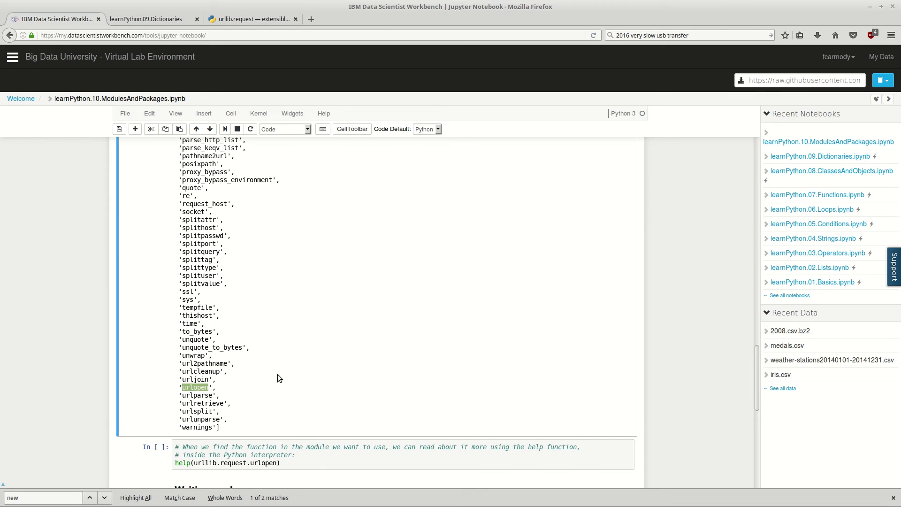
{"action": "scroll", "scroll_direction": "down", "scroll_amount": 3}
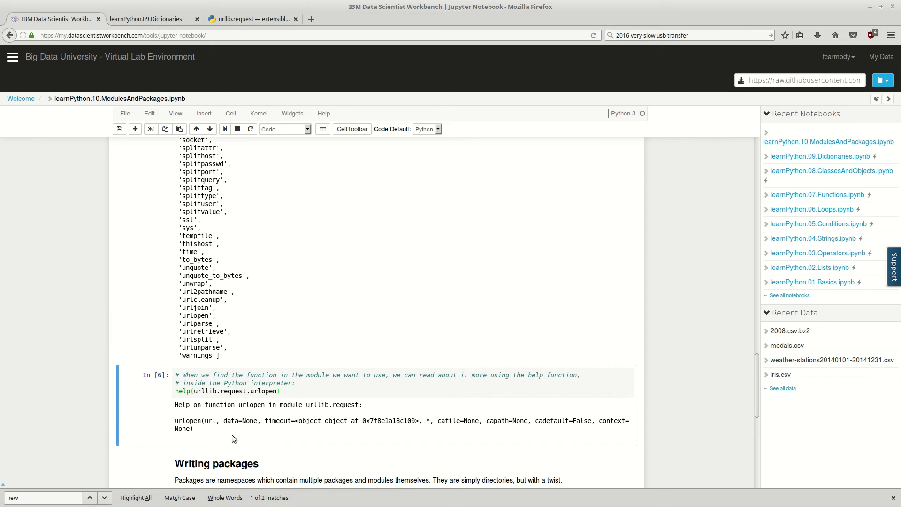
{"action": "left_click_drag", "start_coordinate": [228, 421], "coordinate": [194, 428]}
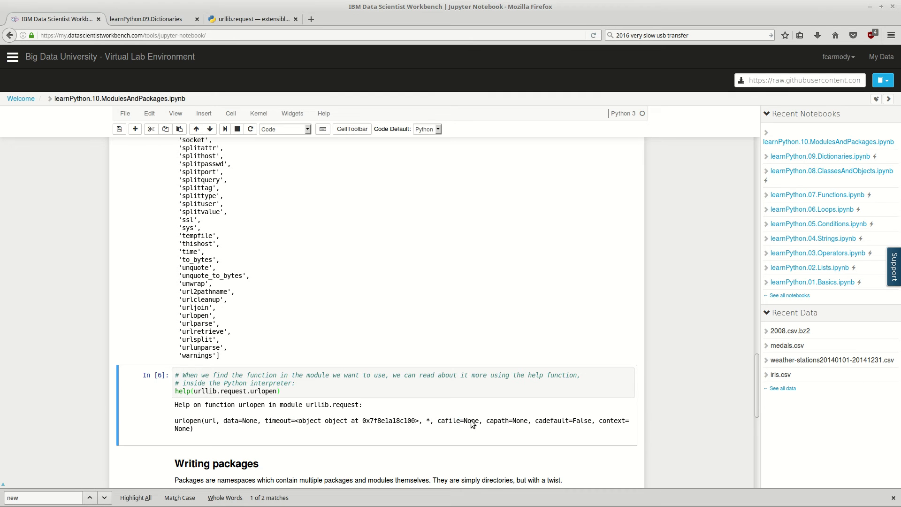
{"action": "double_click", "coordinate": [520, 421]}
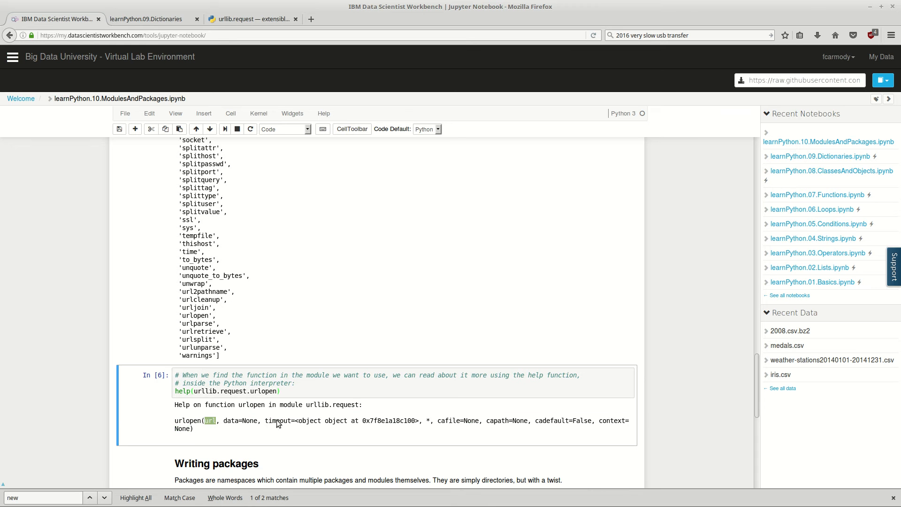
{"action": "scroll", "scroll_direction": "down", "scroll_amount": 3}
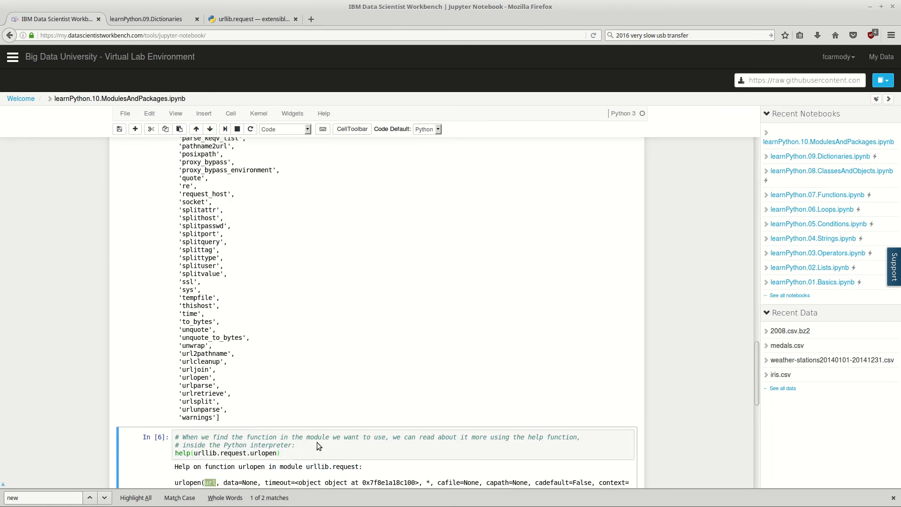
{"action": "scroll", "scroll_direction": "down", "scroll_amount": 3}
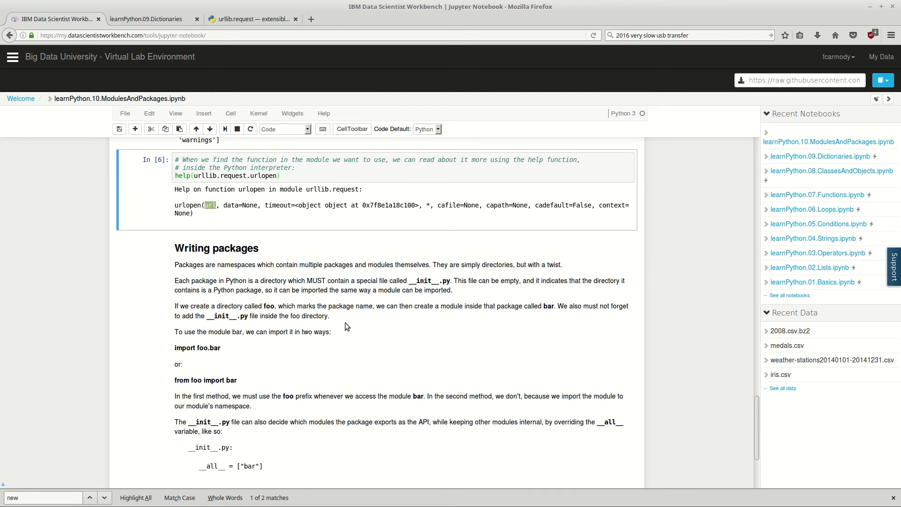
{"action": "mouse_move", "coordinate": [349, 311]}
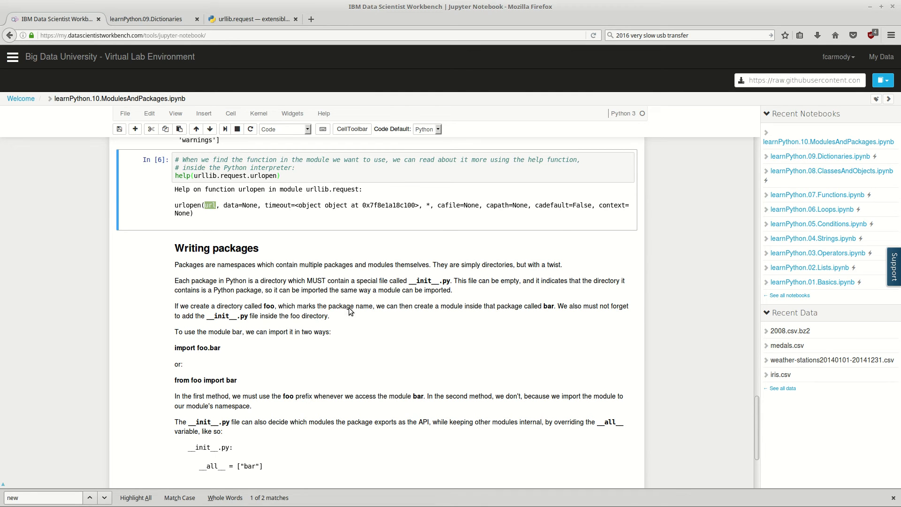
{"action": "mouse_move", "coordinate": [410, 289]}
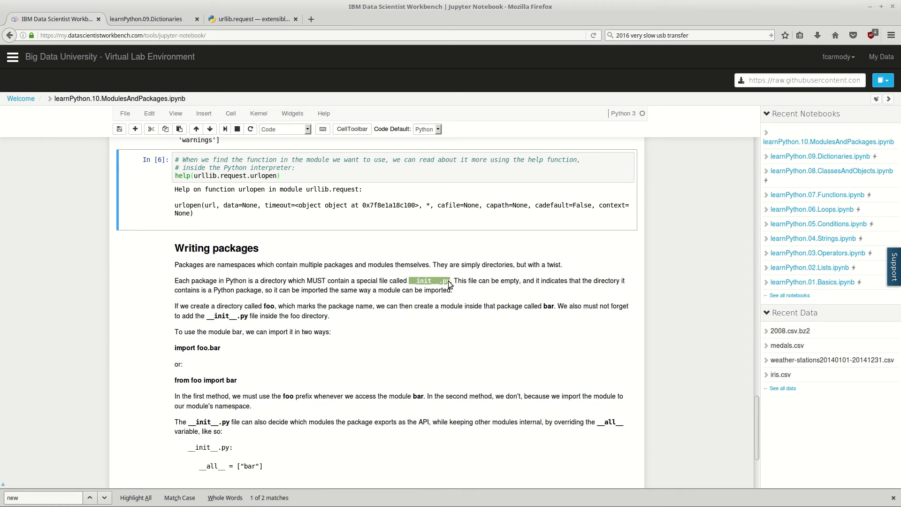
{"action": "mouse_move", "coordinate": [416, 283]}
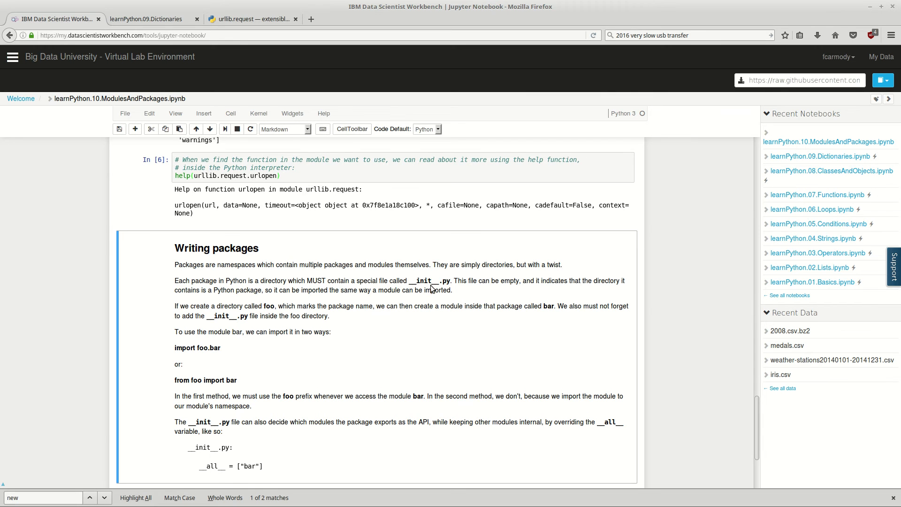
{"action": "mouse_move", "coordinate": [431, 311]}
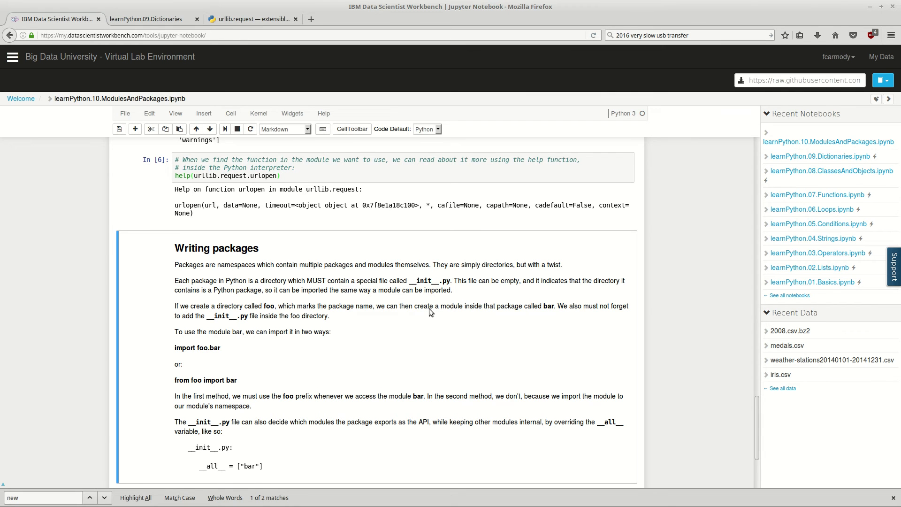
{"action": "scroll", "scroll_direction": "down", "scroll_amount": 3}
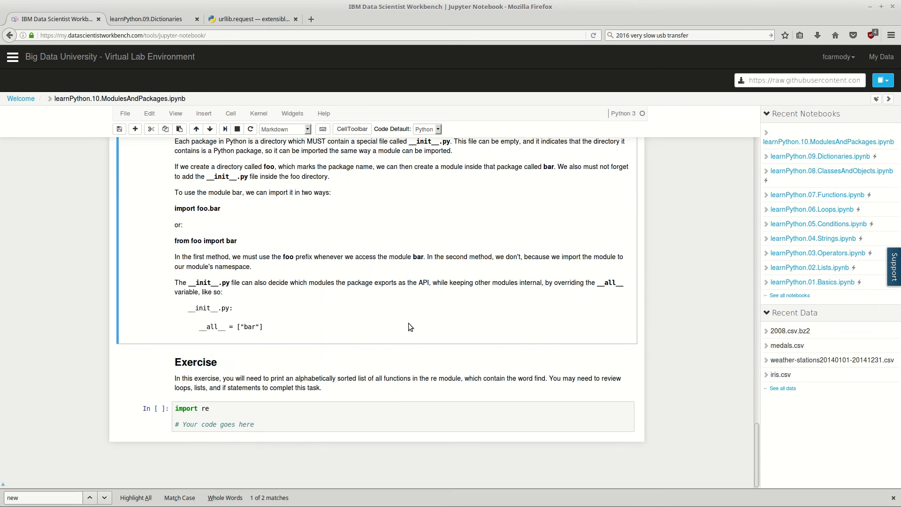
{"action": "mouse_move", "coordinate": [312, 345]}
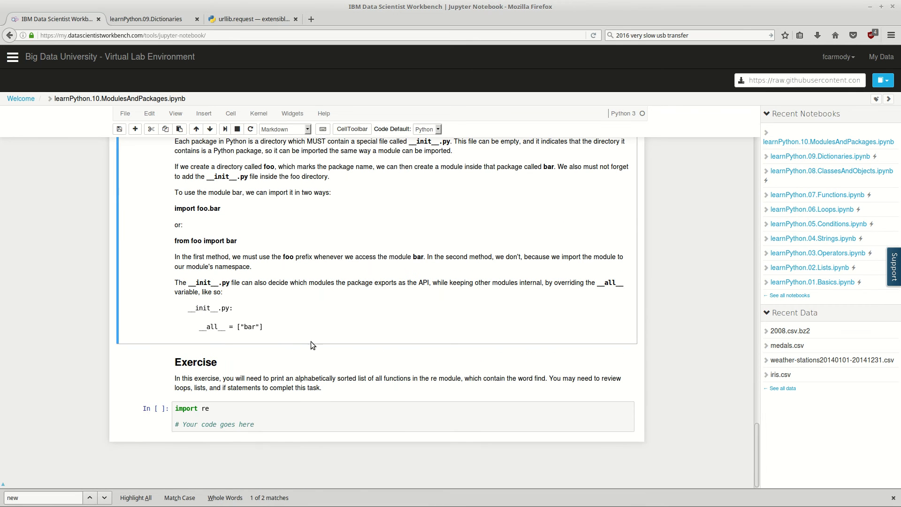
{"action": "double_click", "coordinate": [213, 326]}
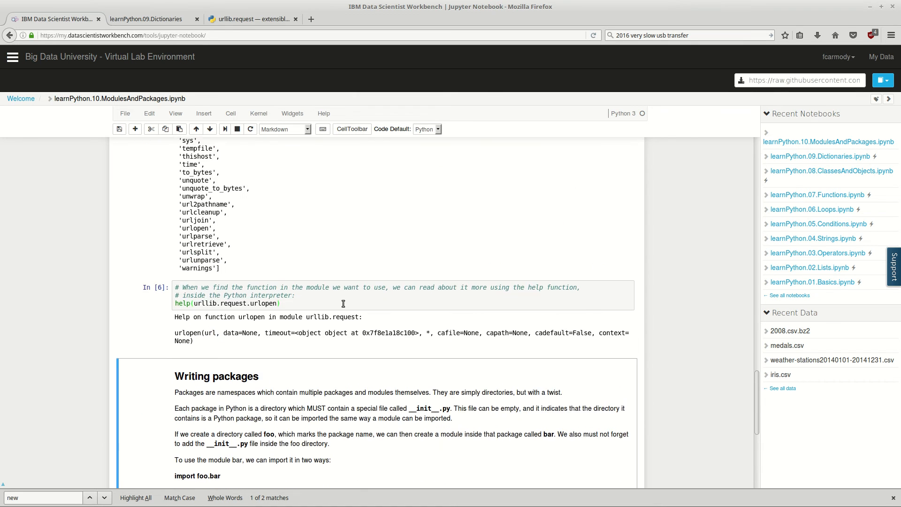
{"action": "scroll", "scroll_direction": "down", "scroll_amount": 3}
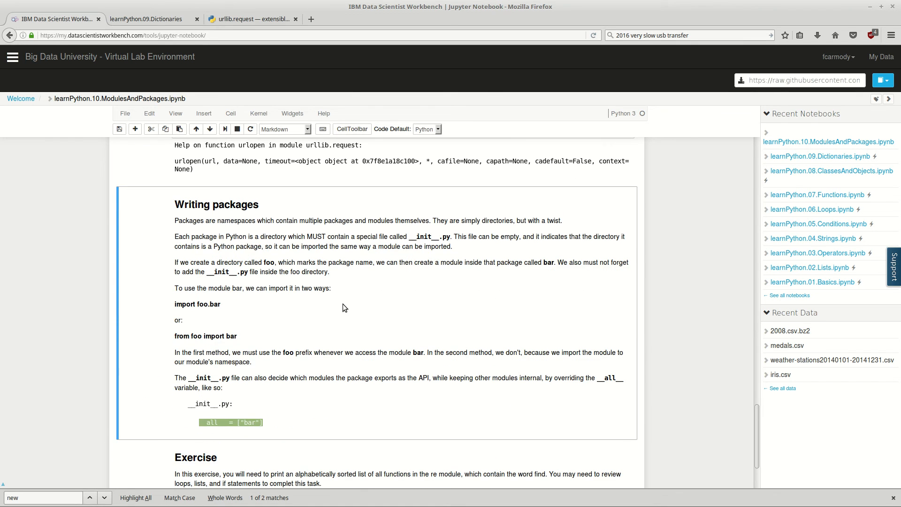
{"action": "scroll", "scroll_direction": "down", "scroll_amount": 3}
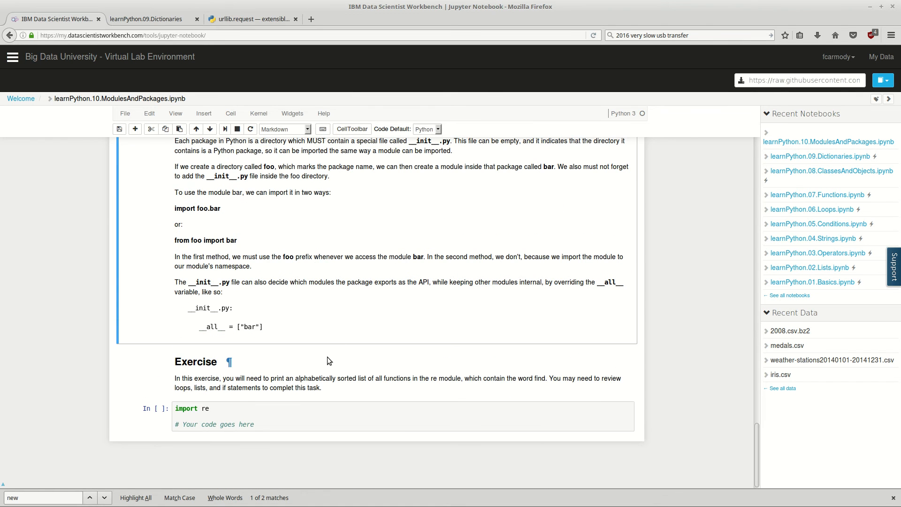
{"action": "left_click", "coordinate": [329, 360]}
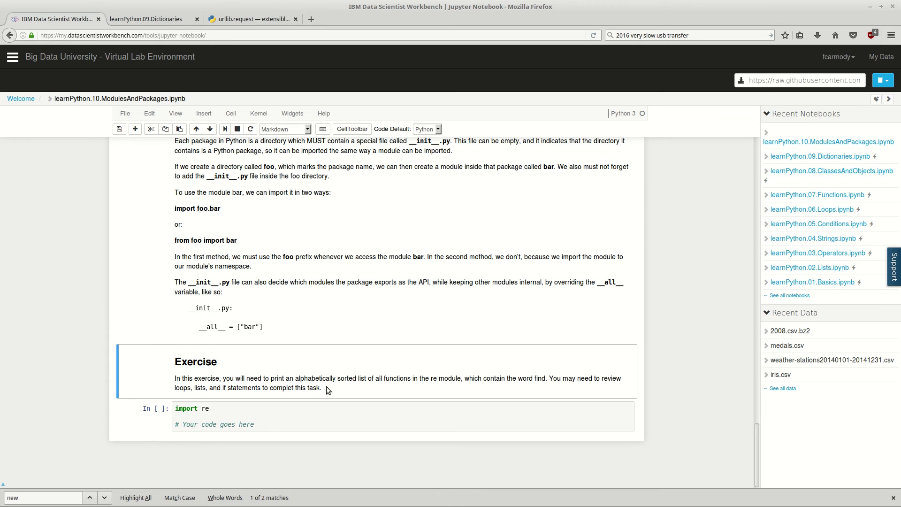
{"action": "left_click_drag", "start_coordinate": [205, 378], "coordinate": [322, 387]}
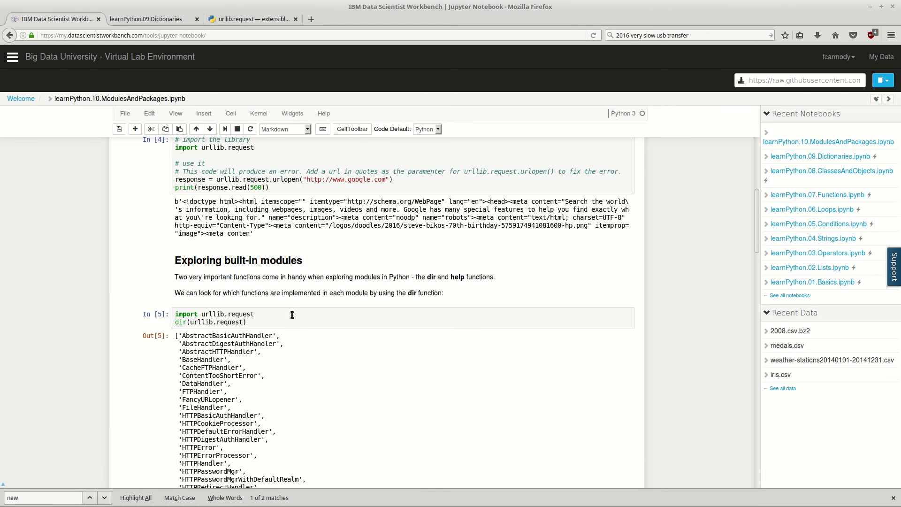
- Scroll past the function list to the Exercise and start editing its import re starter cell
{"action": "scroll", "scroll_direction": "down", "scroll_amount": 3}
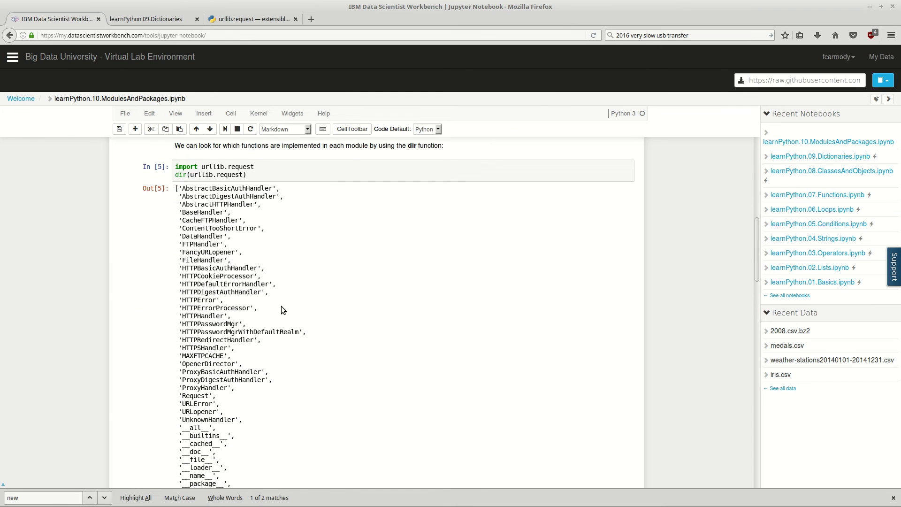
{"action": "scroll", "scroll_direction": "down", "scroll_amount": 3}
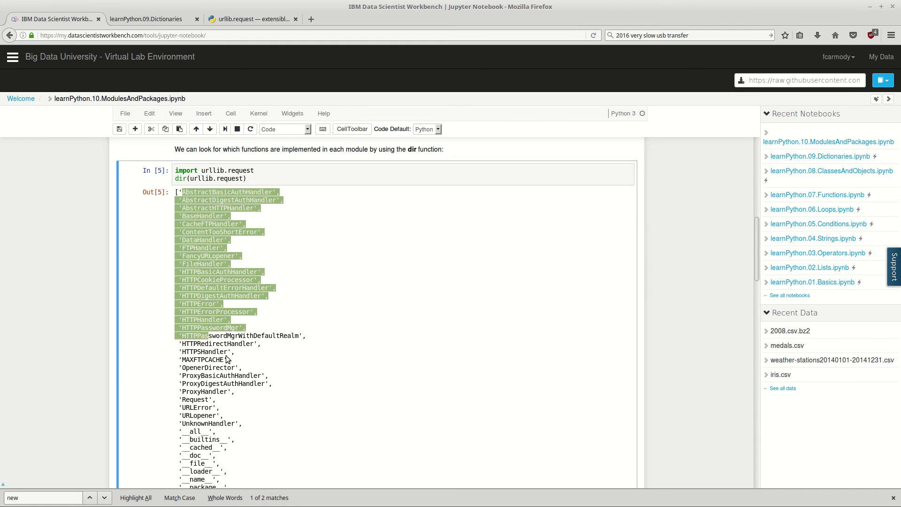
{"action": "scroll", "scroll_direction": "down", "scroll_amount": 3}
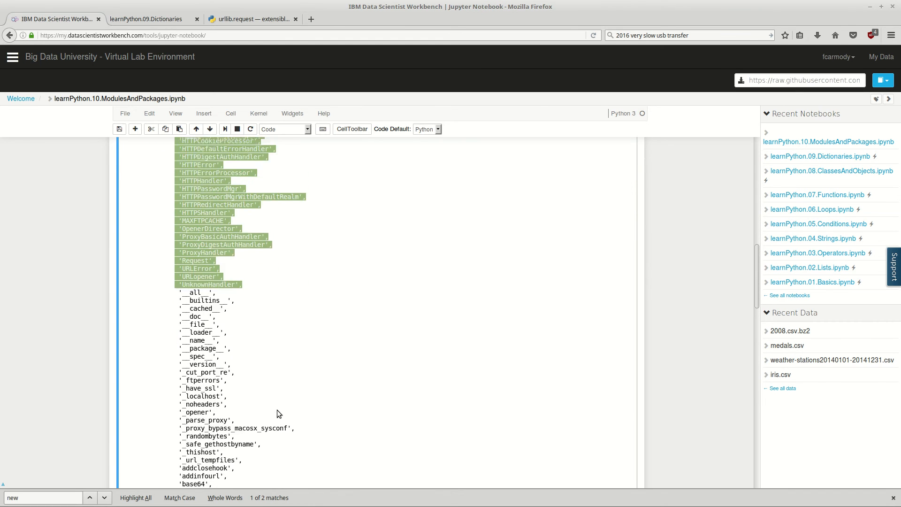
{"action": "scroll", "scroll_direction": "down", "scroll_amount": 3}
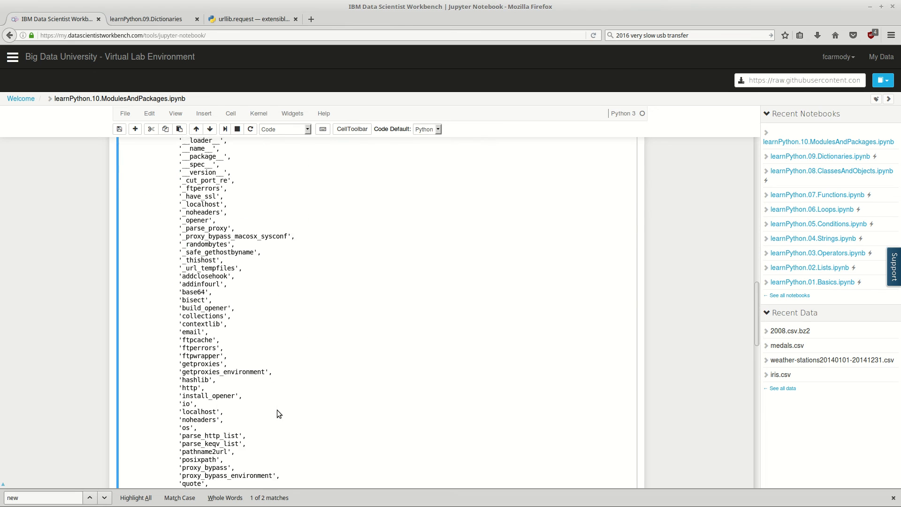
{"action": "scroll", "scroll_direction": "down", "scroll_amount": 3}
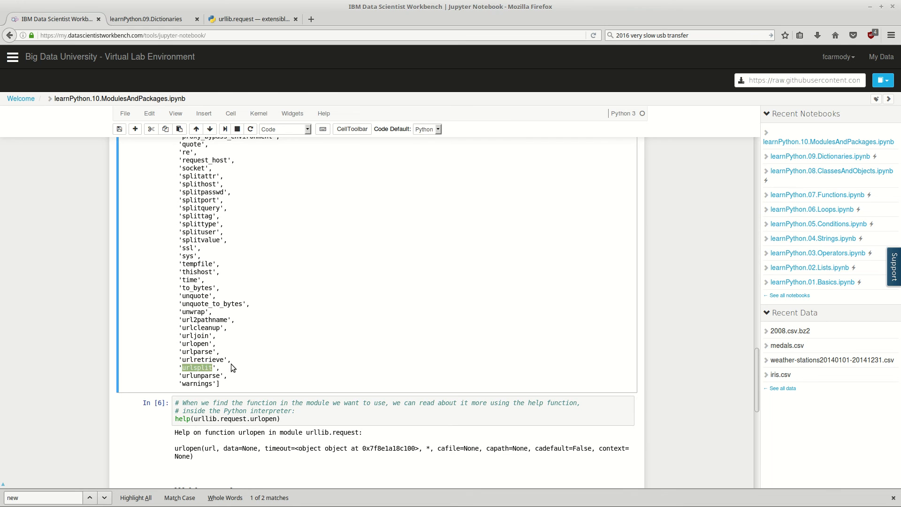
{"action": "scroll", "scroll_direction": "down", "scroll_amount": 3}
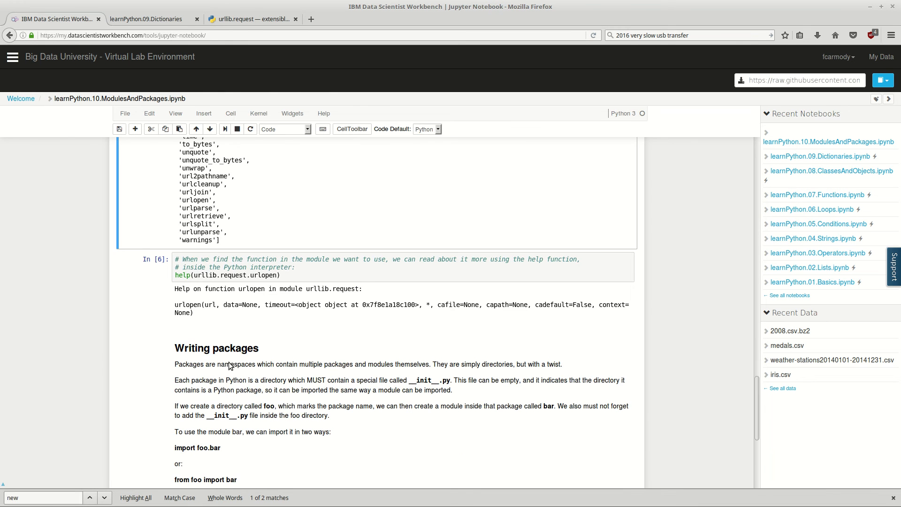
{"action": "scroll", "scroll_direction": "down", "scroll_amount": 3}
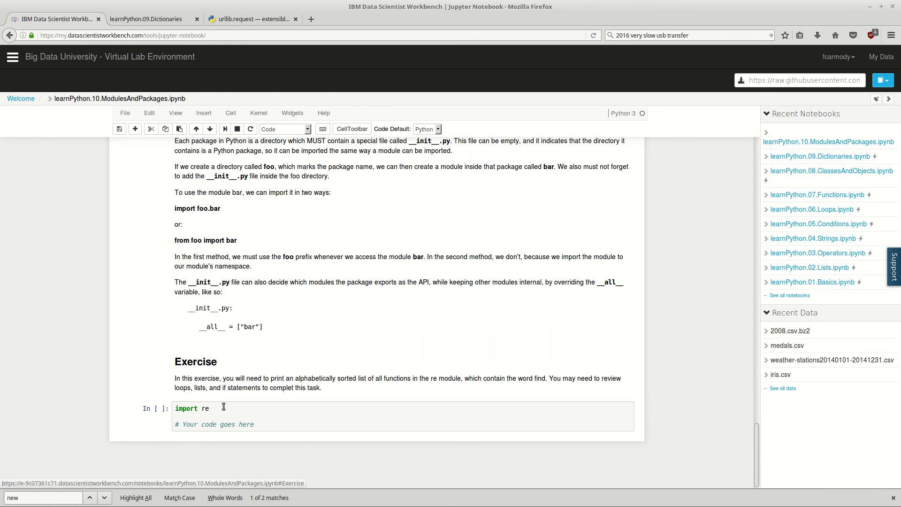
{"action": "left_click", "coordinate": [241, 417]}
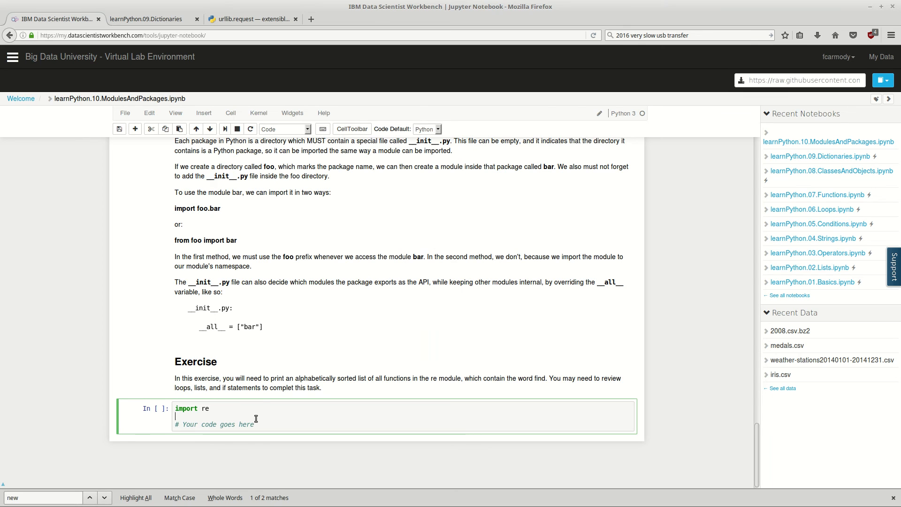
{"action": "mouse_move", "coordinate": [230, 391]}
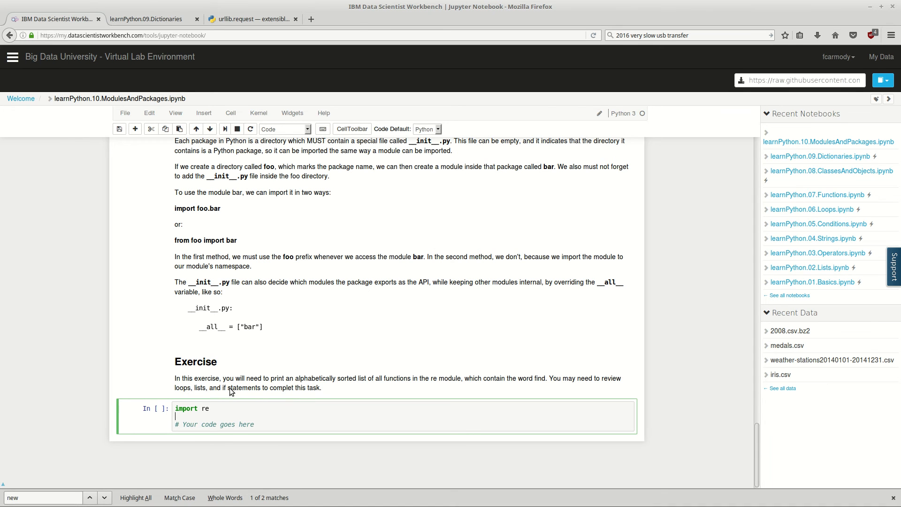
{"action": "mouse_move", "coordinate": [330, 392]}
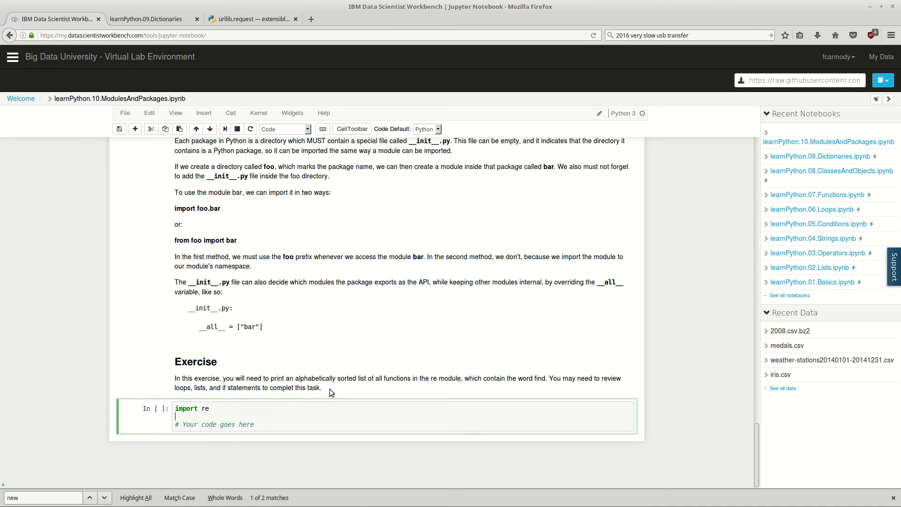
{"action": "mouse_move", "coordinate": [340, 389]}
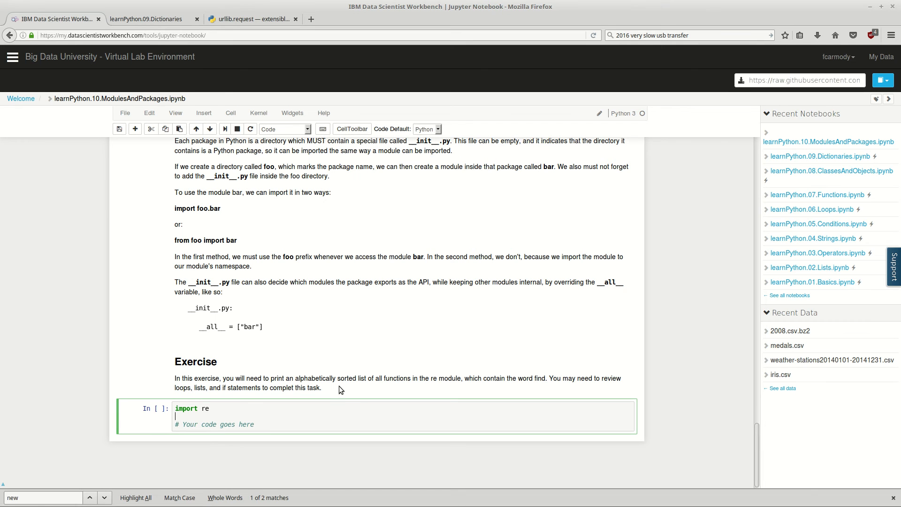
{"action": "mouse_move", "coordinate": [365, 406]}
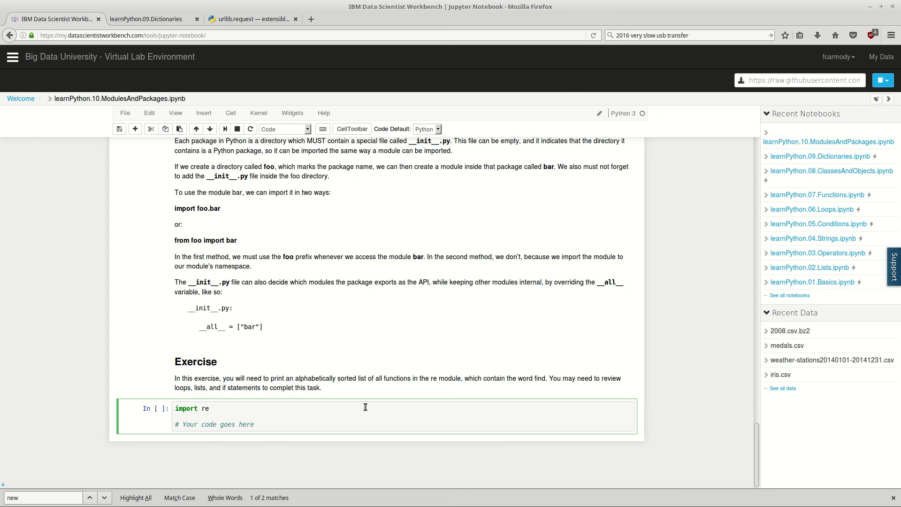
{"action": "mouse_move", "coordinate": [362, 457]}
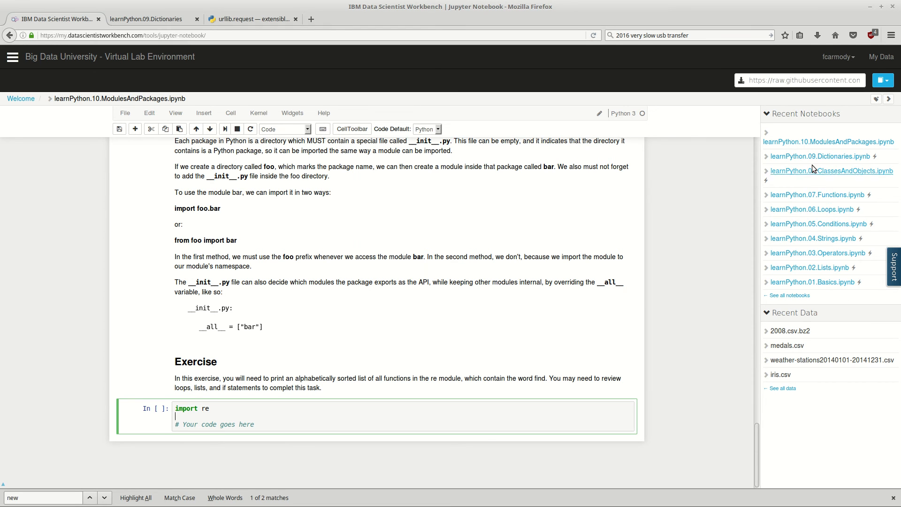
{"action": "mouse_move", "coordinate": [797, 210]}
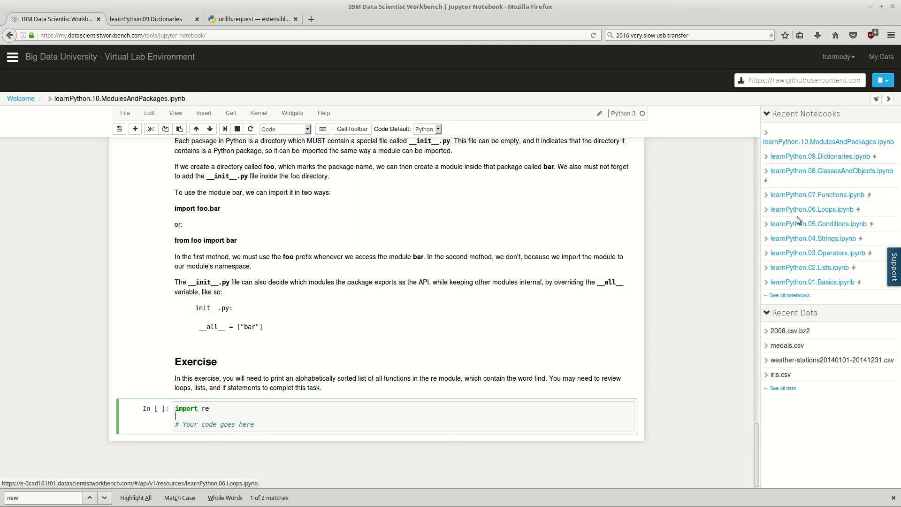
{"action": "mouse_move", "coordinate": [438, 404]}
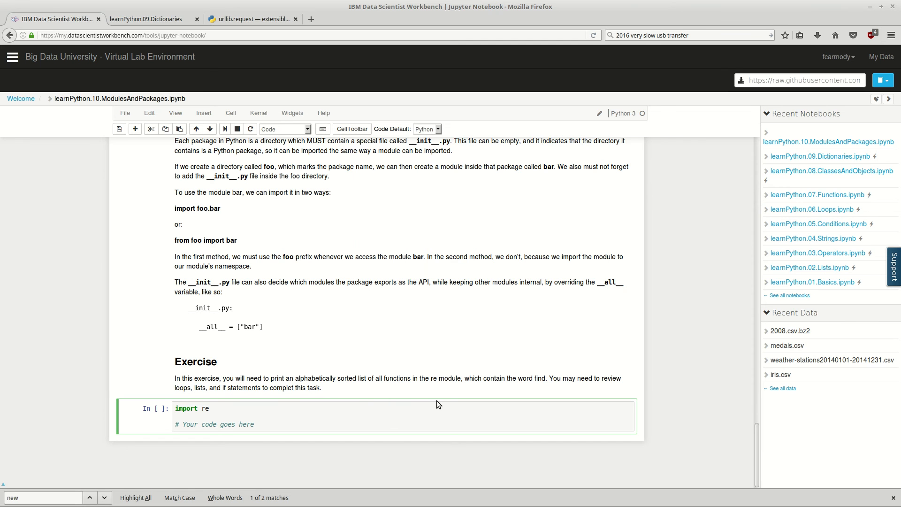
{"action": "mouse_move", "coordinate": [549, 362]}
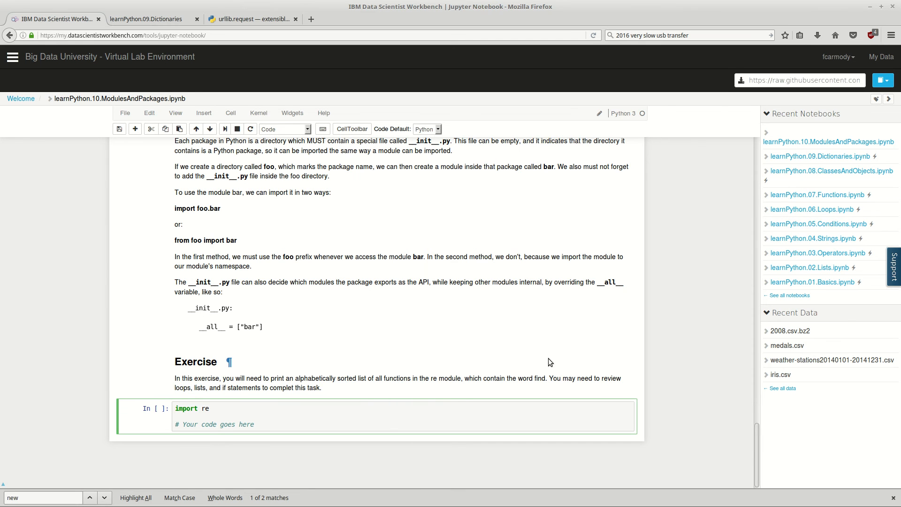
{"action": "mouse_move", "coordinate": [554, 381]}
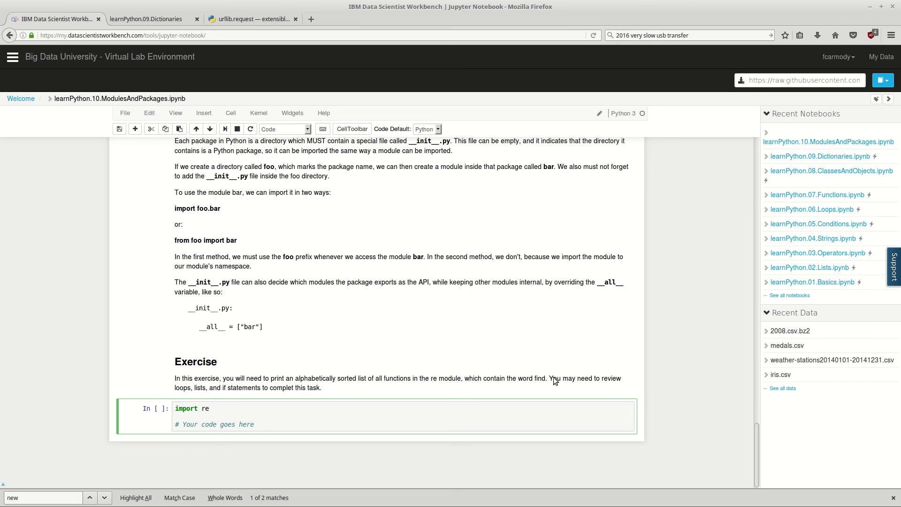
{"action": "mouse_move", "coordinate": [539, 376]}
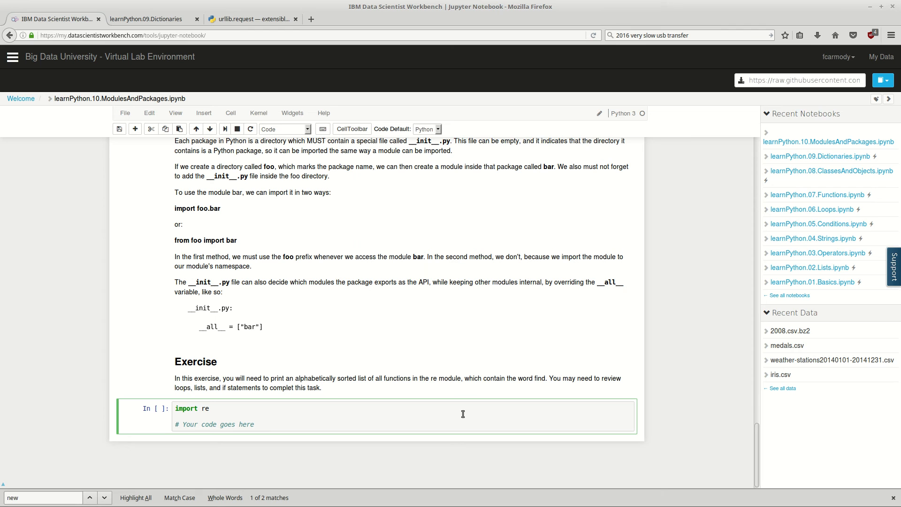
{"action": "mouse_move", "coordinate": [686, 482]}
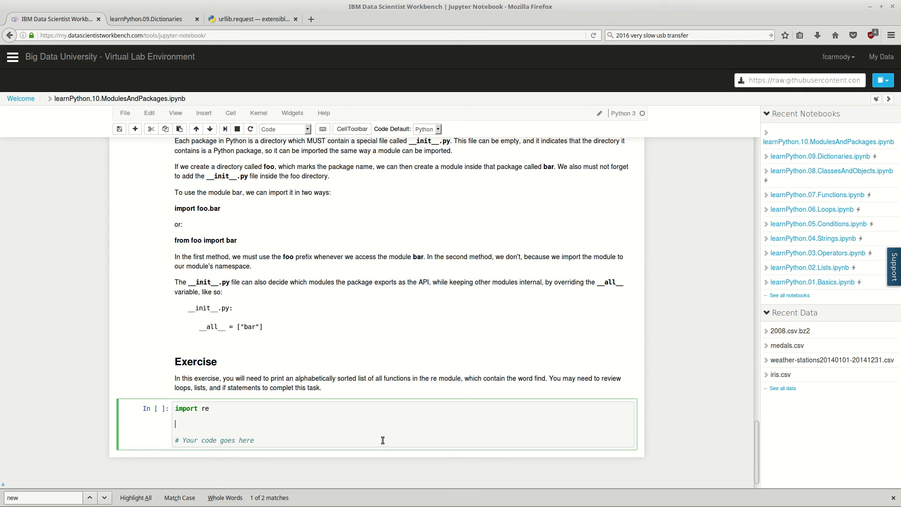
- Change the copied dir(urllib.request) to dir(re) so the cell lists the re module's names
{"action": "key", "text": "BackSpace"}
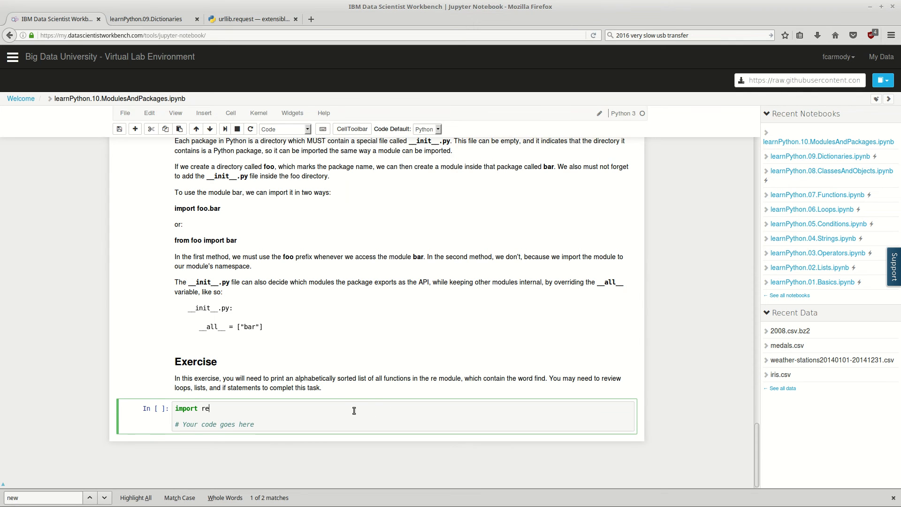
{"action": "mouse_move", "coordinate": [262, 420]}
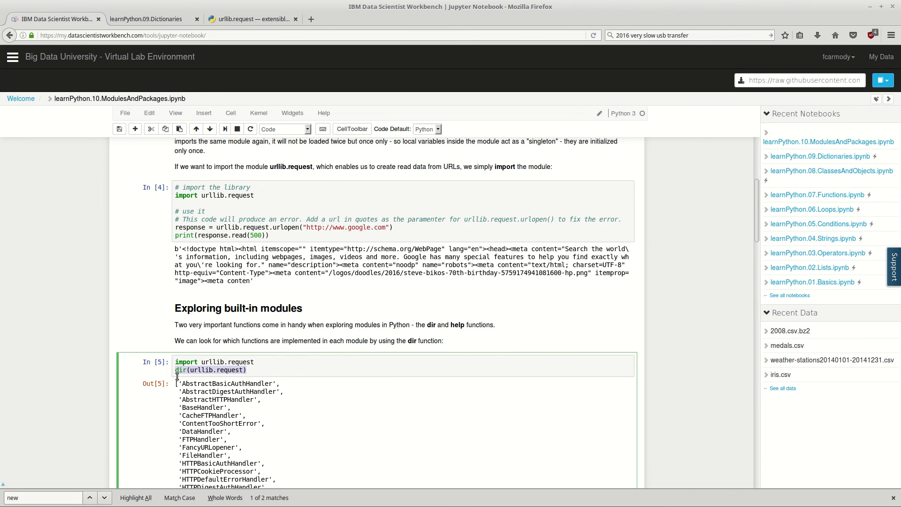
{"action": "scroll", "scroll_direction": "down", "scroll_amount": 3}
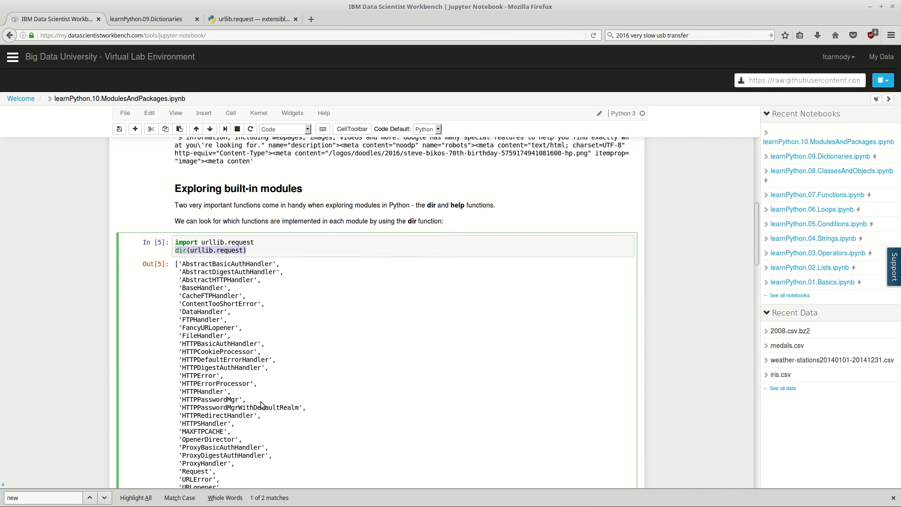
{"action": "scroll", "scroll_direction": "down", "scroll_amount": 3}
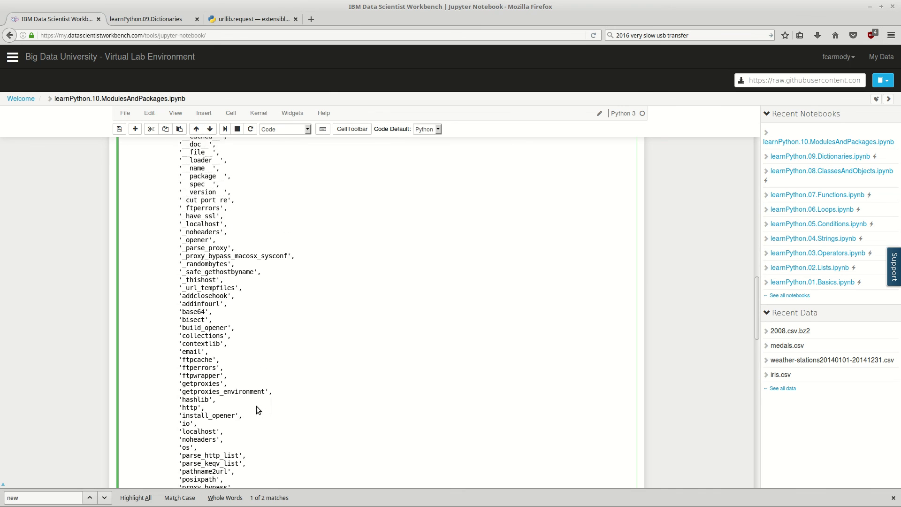
{"action": "scroll", "scroll_direction": "down", "scroll_amount": 3}
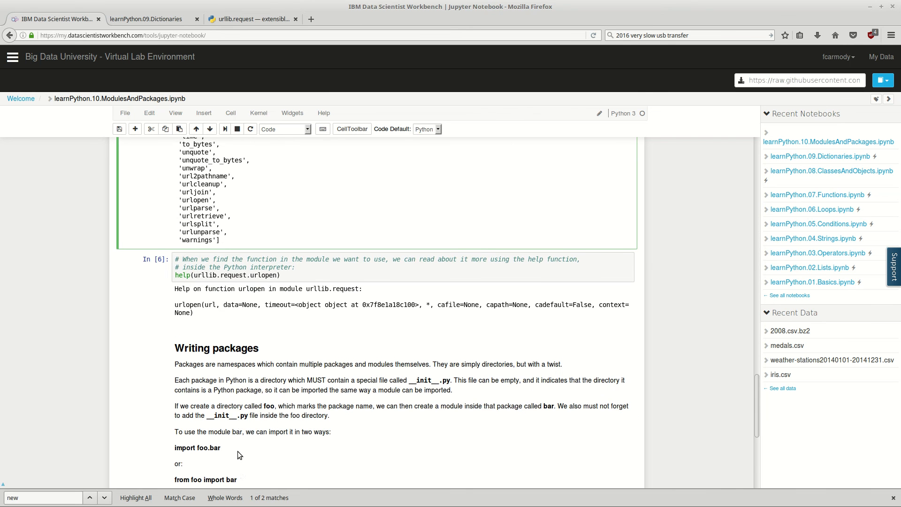
{"action": "scroll", "scroll_direction": "down", "scroll_amount": 3}
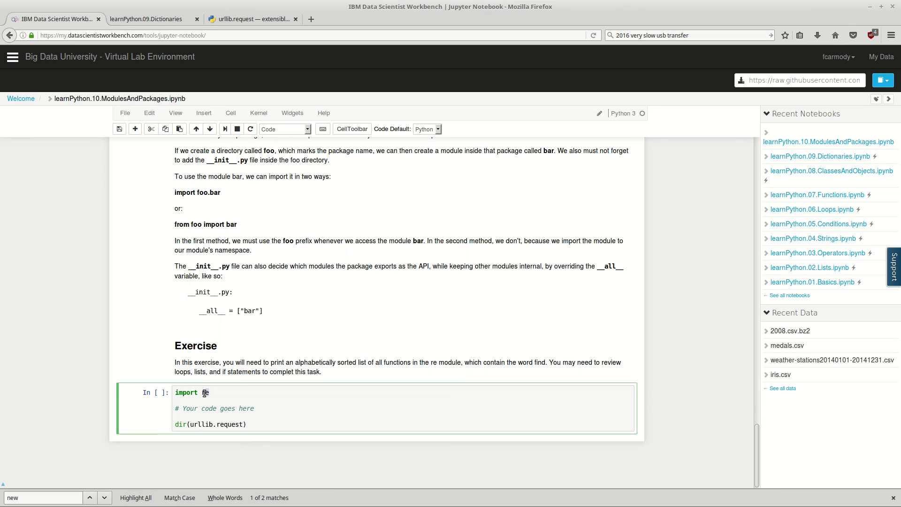
{"action": "type", "text": "re)"}
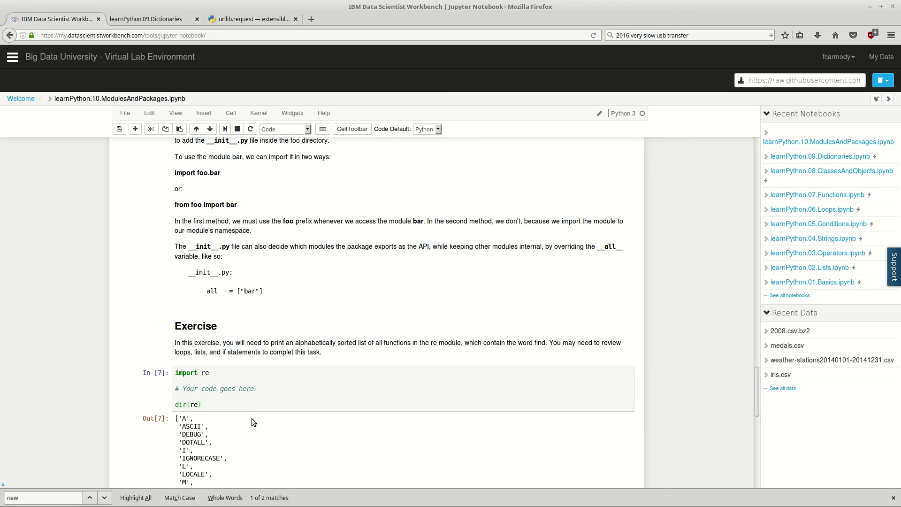
- Wrap dir(re) in 'for function in dir(re):', which raises a SyntaxError with no body yet
{"action": "scroll", "scroll_direction": "down", "scroll_amount": 3}
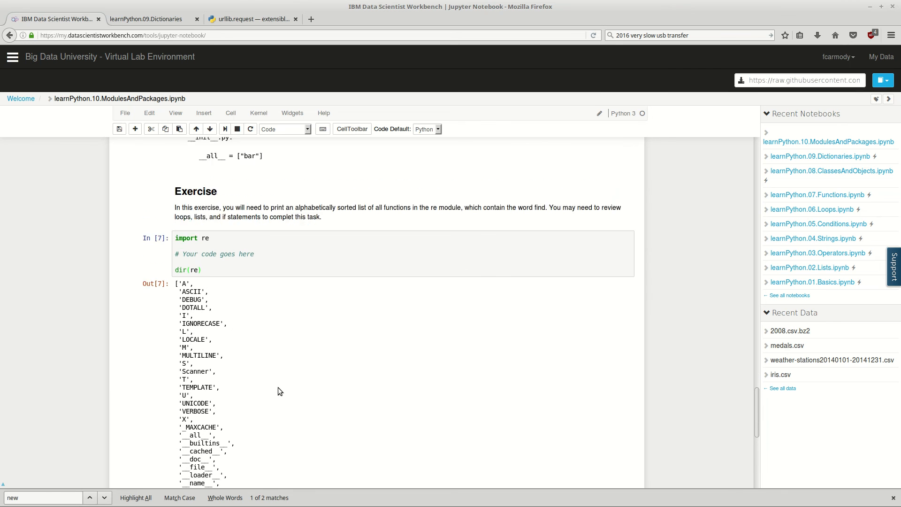
{"action": "scroll", "scroll_direction": "down", "scroll_amount": 3}
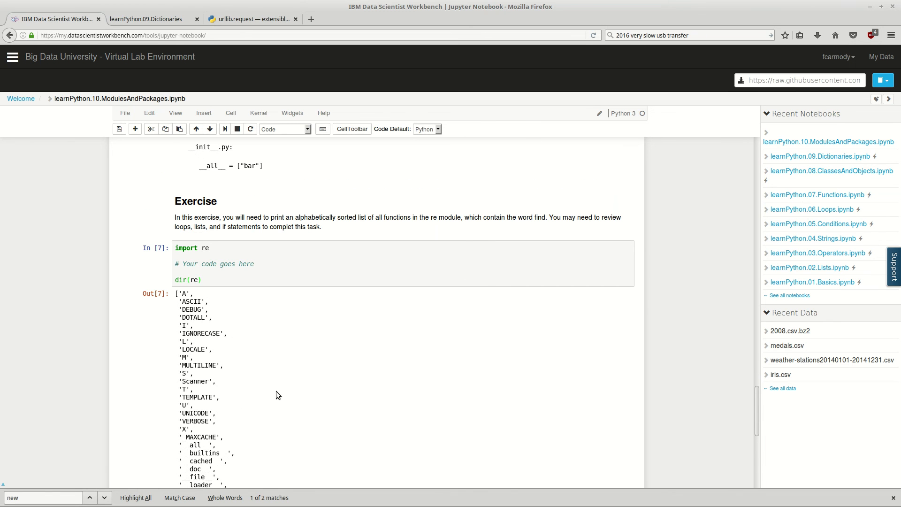
{"action": "mouse_move", "coordinate": [269, 421]}
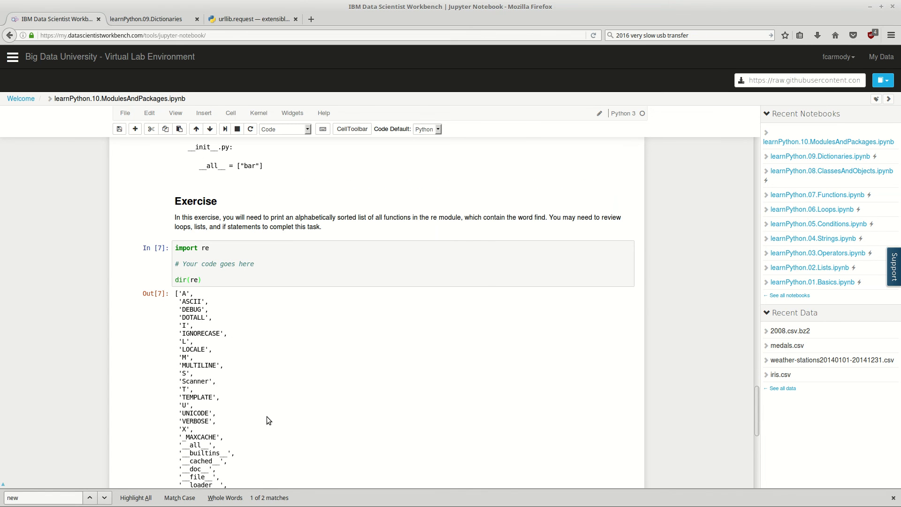
{"action": "mouse_move", "coordinate": [228, 278]}
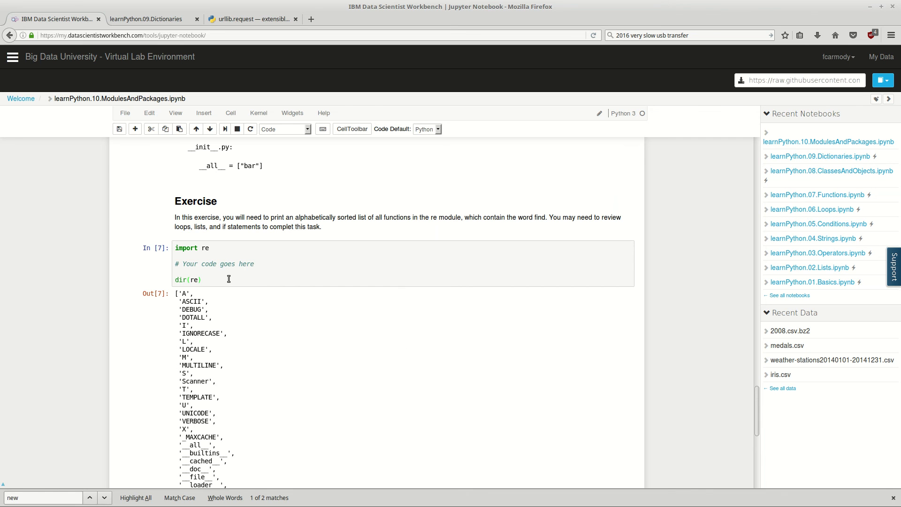
{"action": "left_click", "coordinate": [179, 279]}
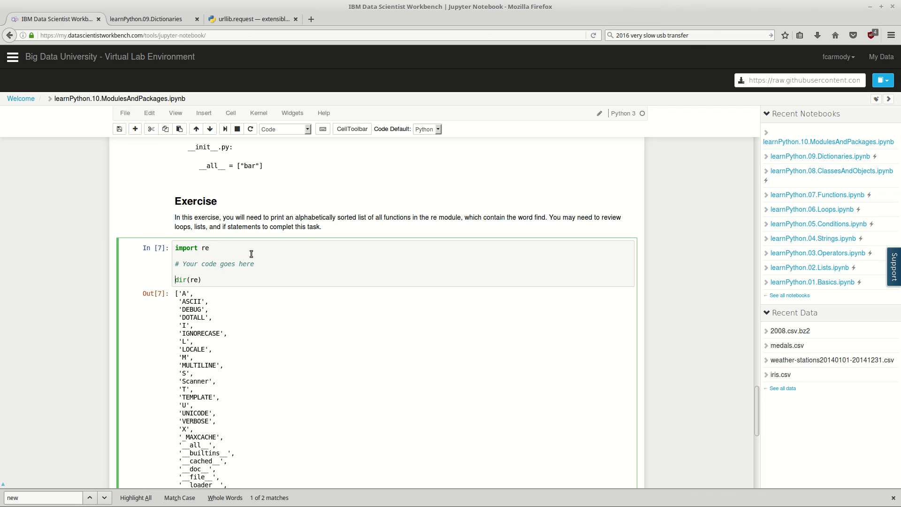
{"action": "type", "text": "for"}
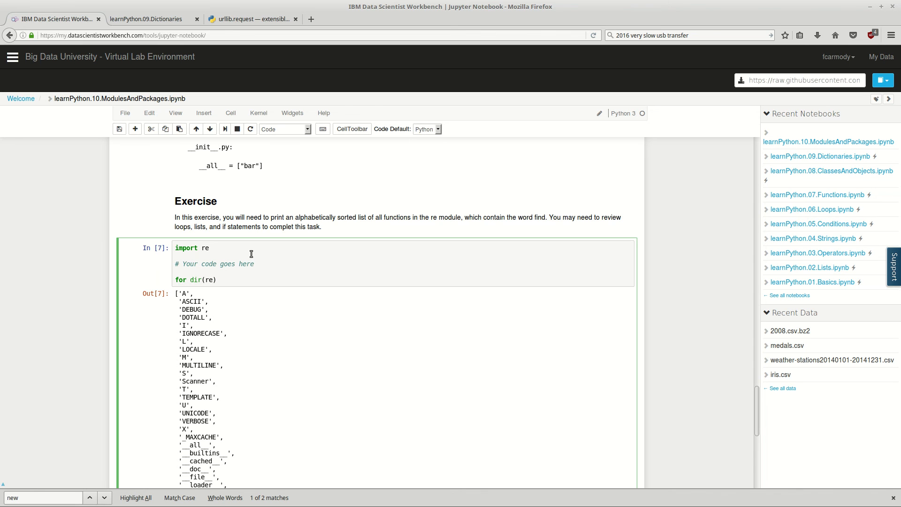
{"action": "type", "text": "f"}
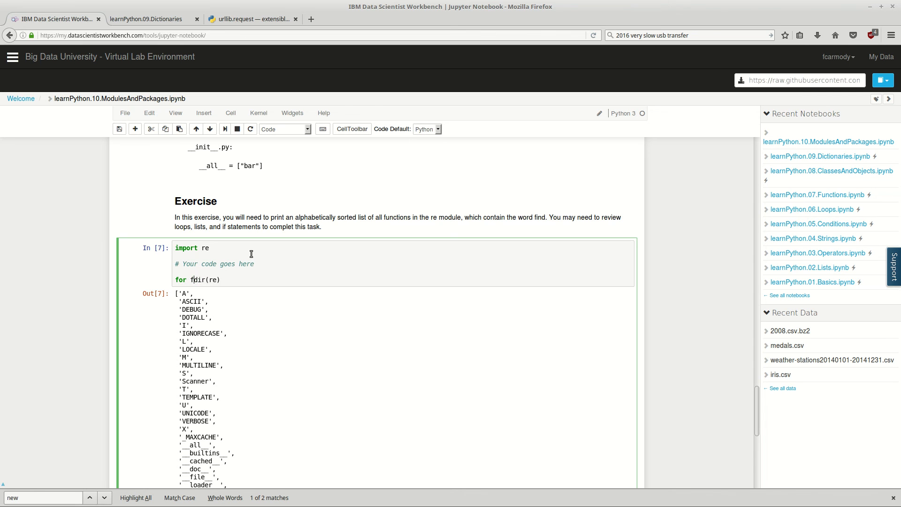
{"action": "type", "text": "unction in"}
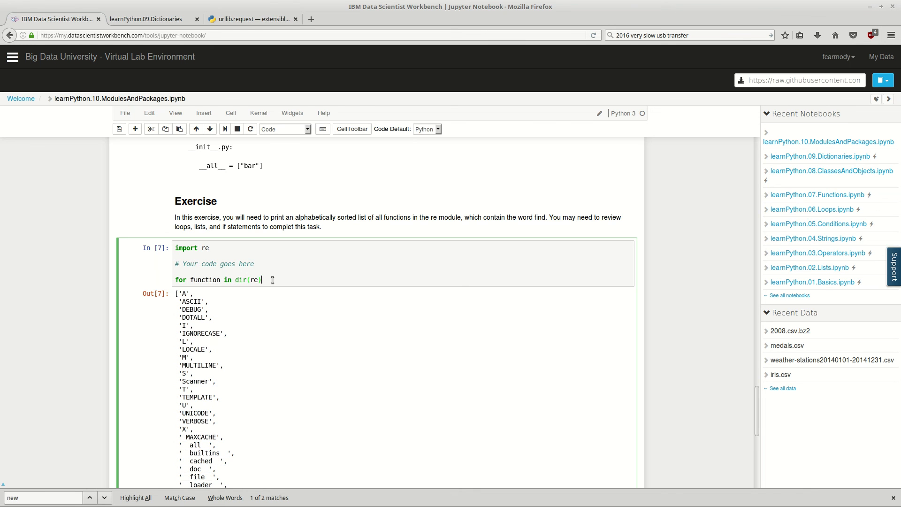
{"action": "type", "text": "):"}
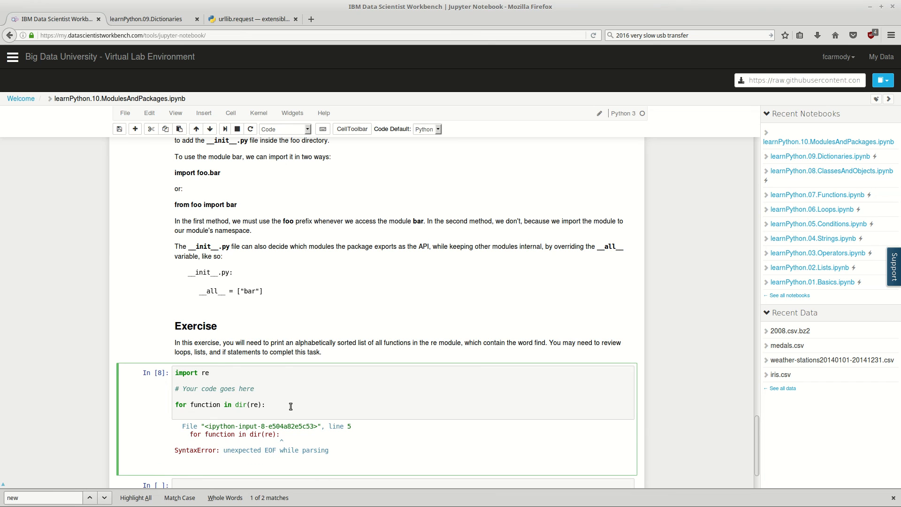
- Add the loop body 'if "find" in function: print(function)'
{"action": "type", "text": "if"}
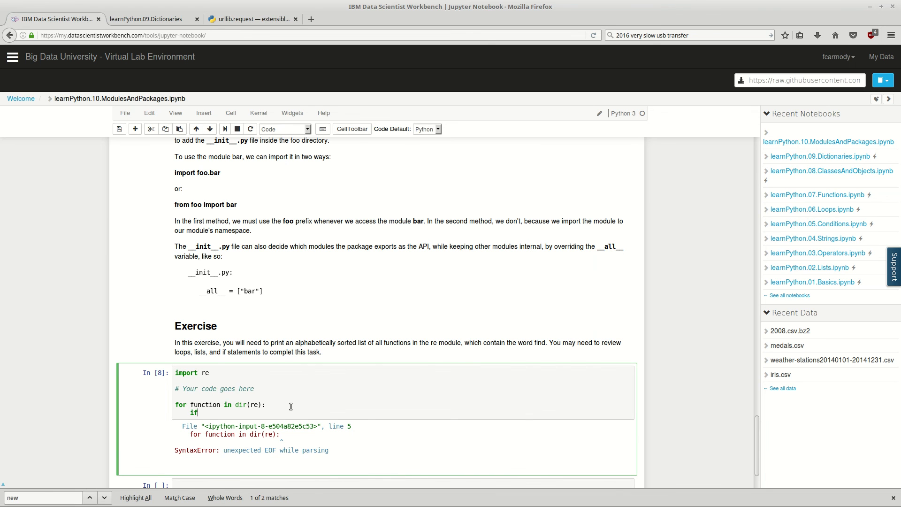
{"action": "type", "text": "\""}
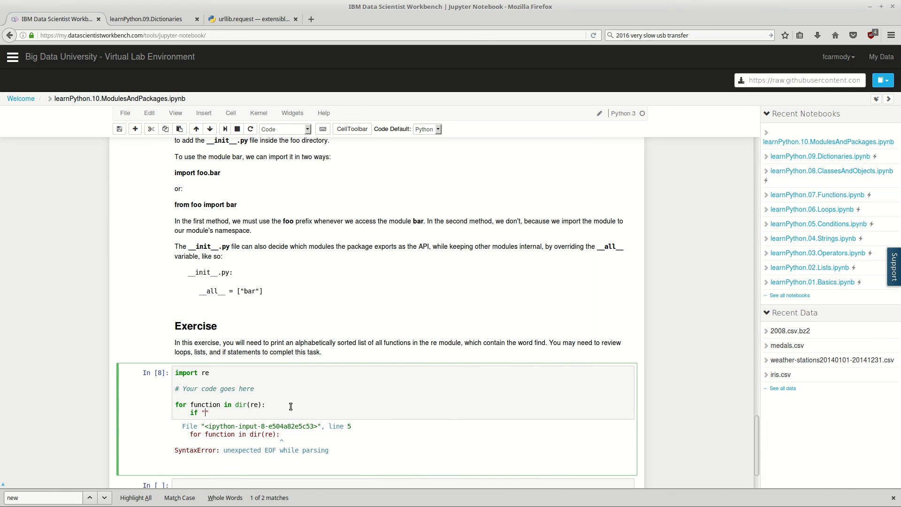
{"action": "type", "text": "find"}
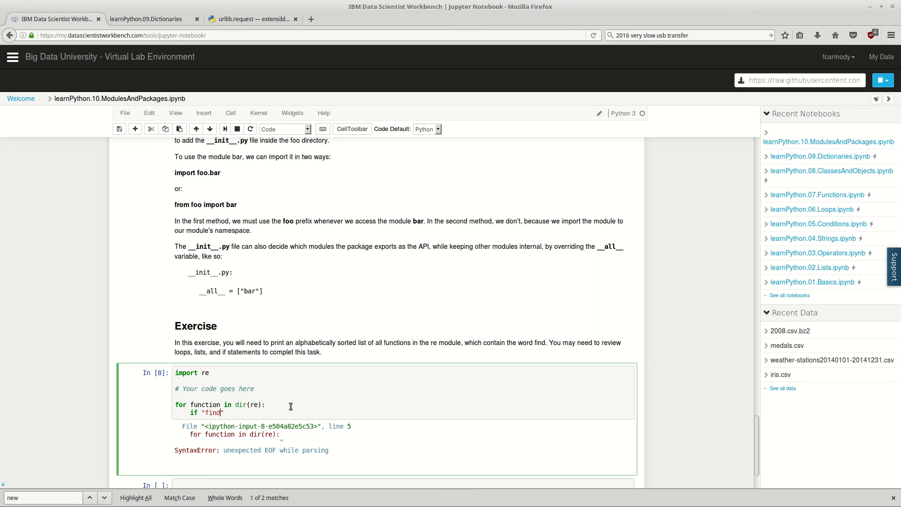
{"action": "type", "text": "in"}
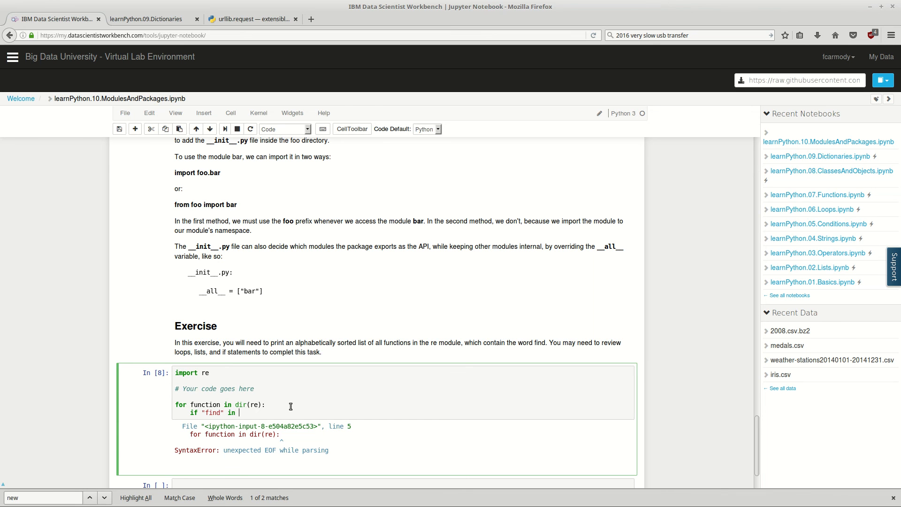
{"action": "type", "text": "funct"}
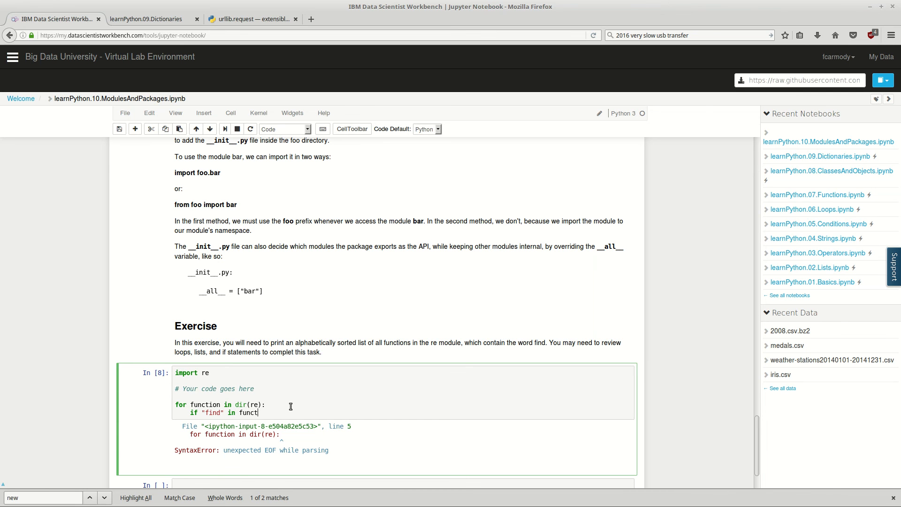
{"action": "type", "text": "ion:"}
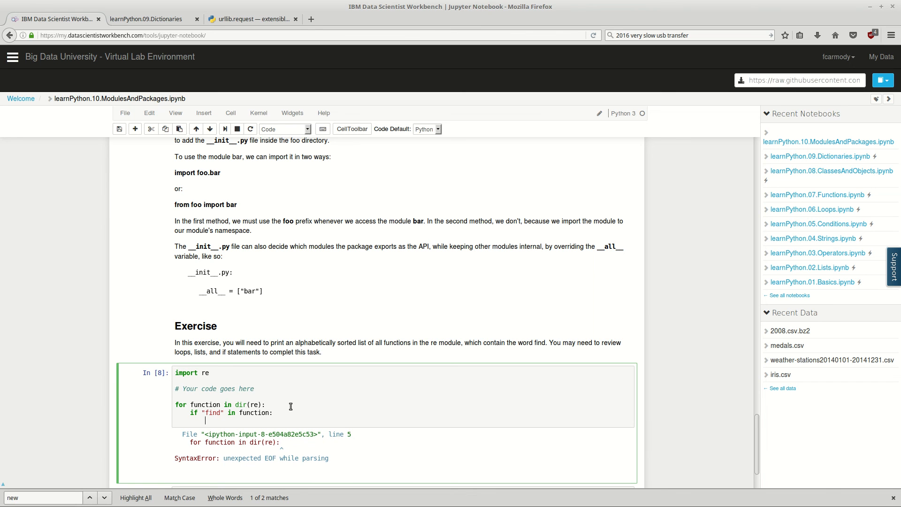
{"action": "type", "text": "print"}
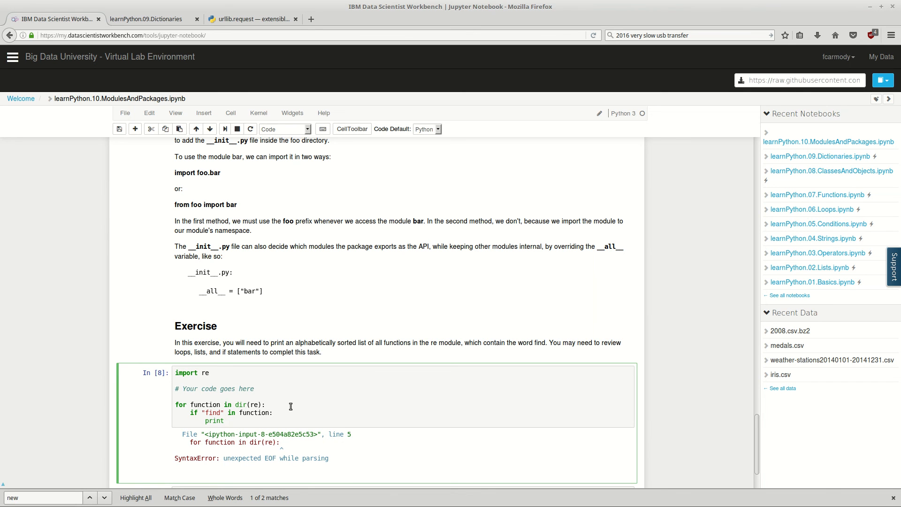
{"action": "type", "text": "function"}
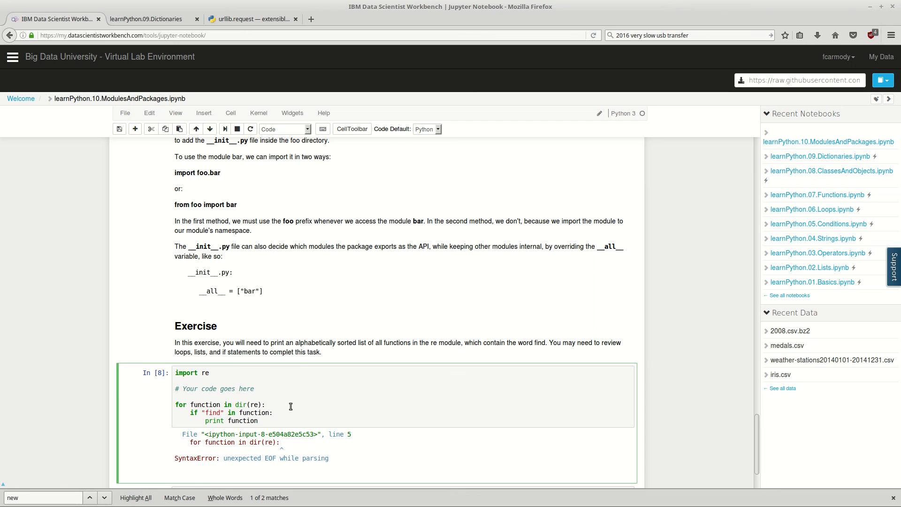
{"action": "type", "text": ")"}
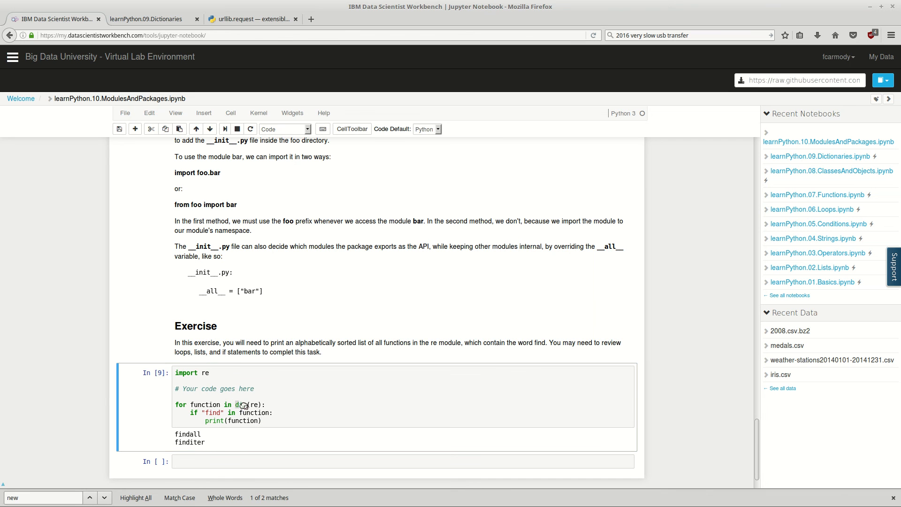
- Review the loop output findall and finditer, inspecting the loop variable function
{"action": "left_click", "coordinate": [244, 403]}
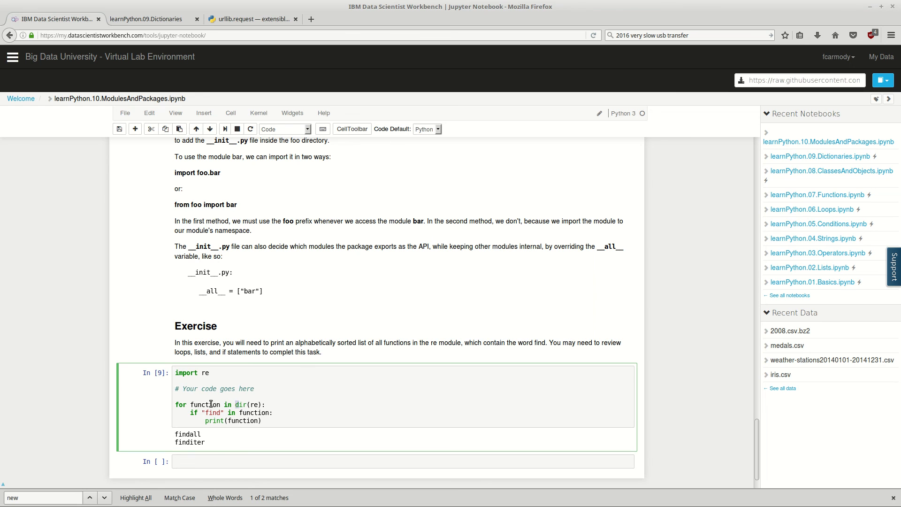
{"action": "double_click", "coordinate": [203, 404]}
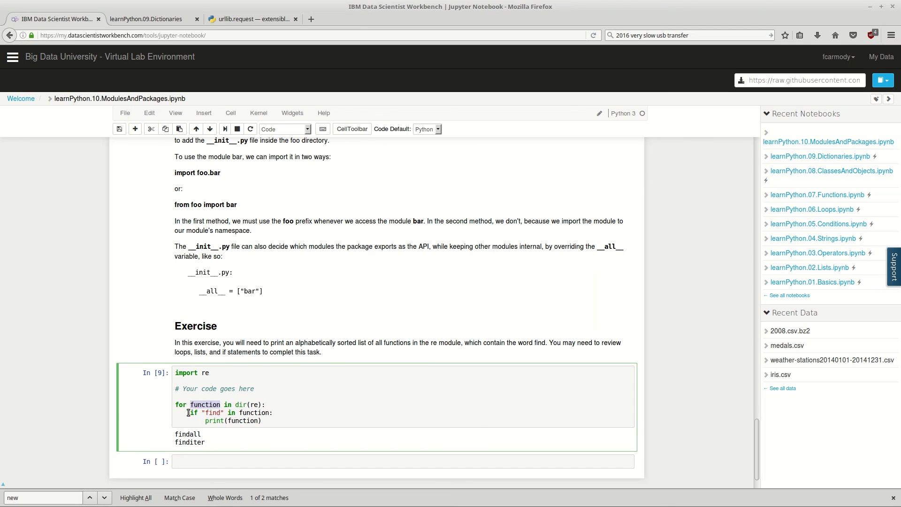
{"action": "right_click", "coordinate": [241, 413]}
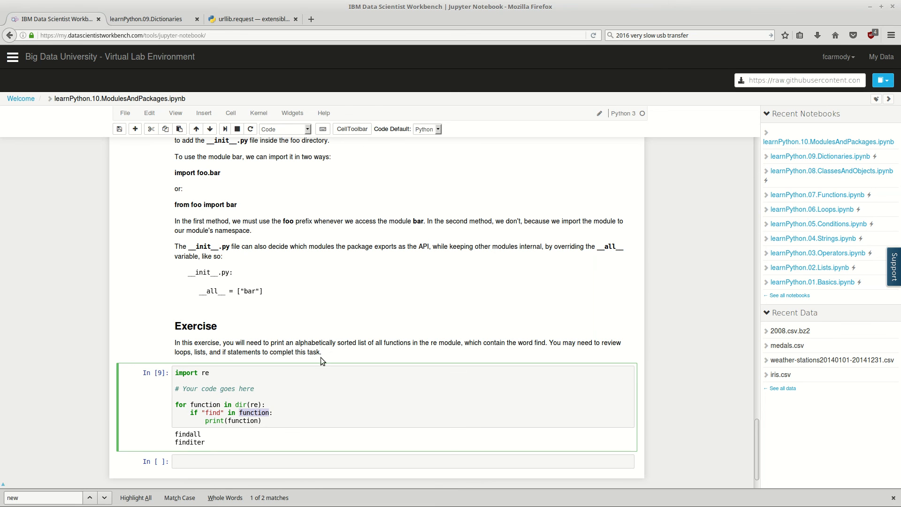
{"action": "mouse_move", "coordinate": [331, 424]}
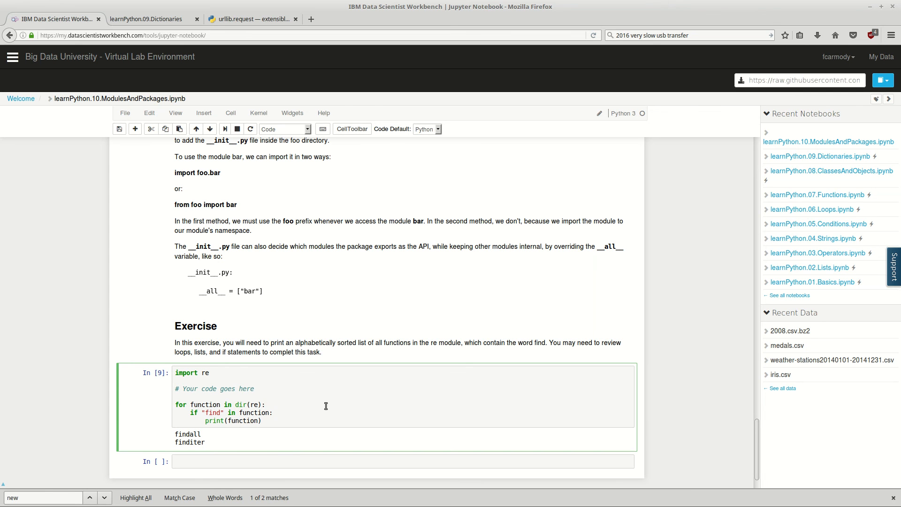
{"action": "left_click", "coordinate": [265, 404]}
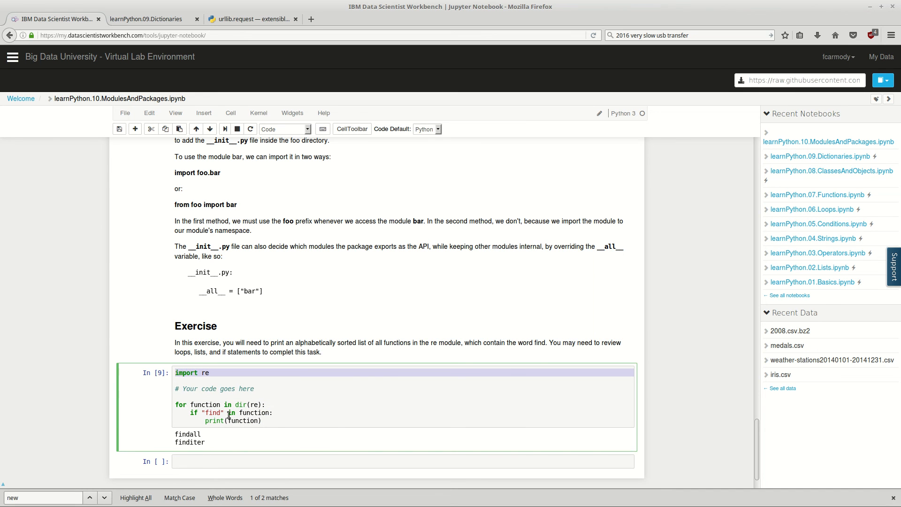
{"action": "mouse_move", "coordinate": [280, 421]}
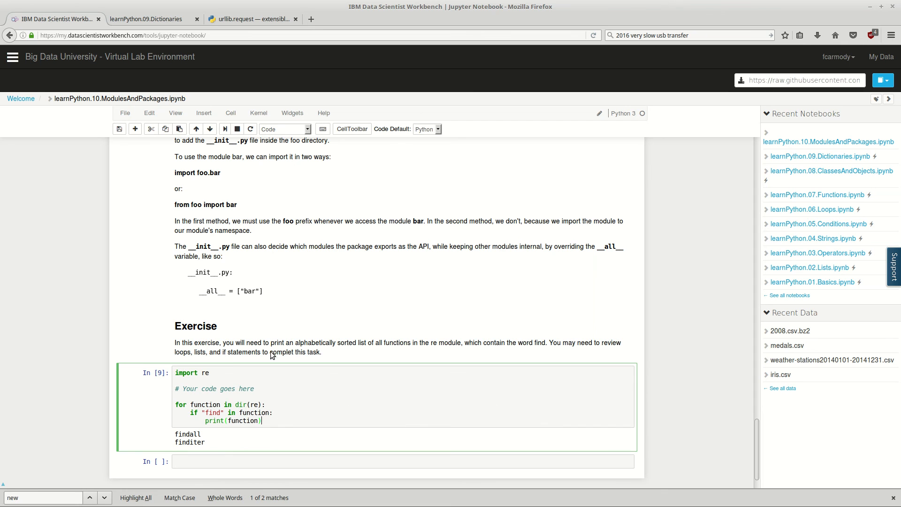
{"action": "mouse_move", "coordinate": [495, 403]}
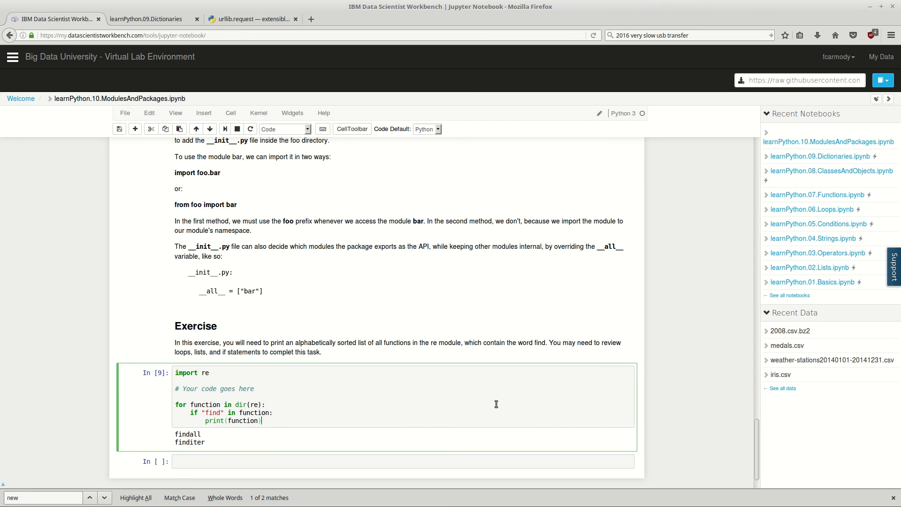